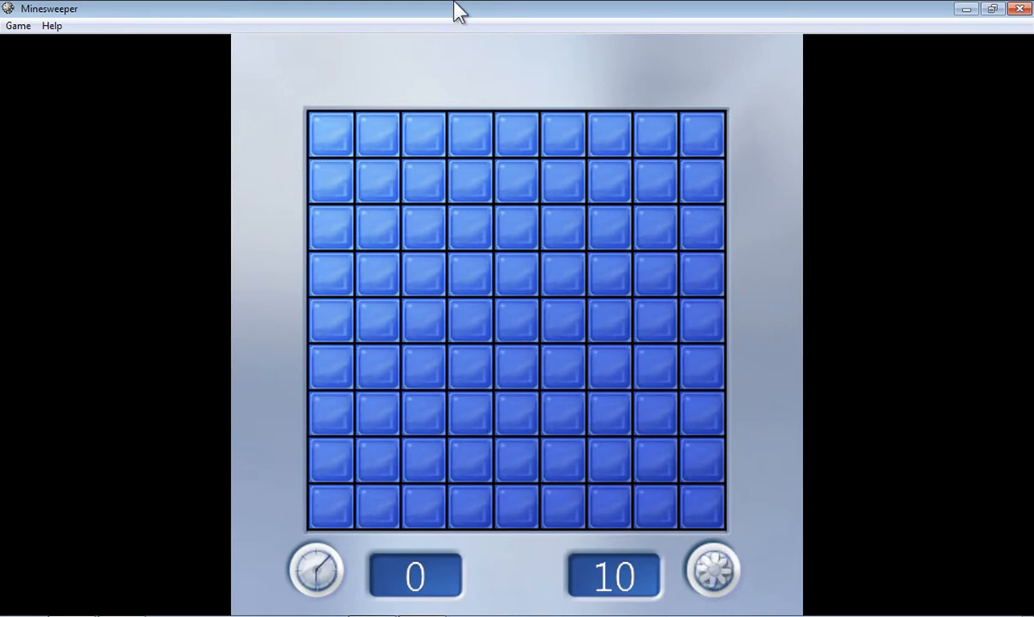
mouse_move(24, 47)
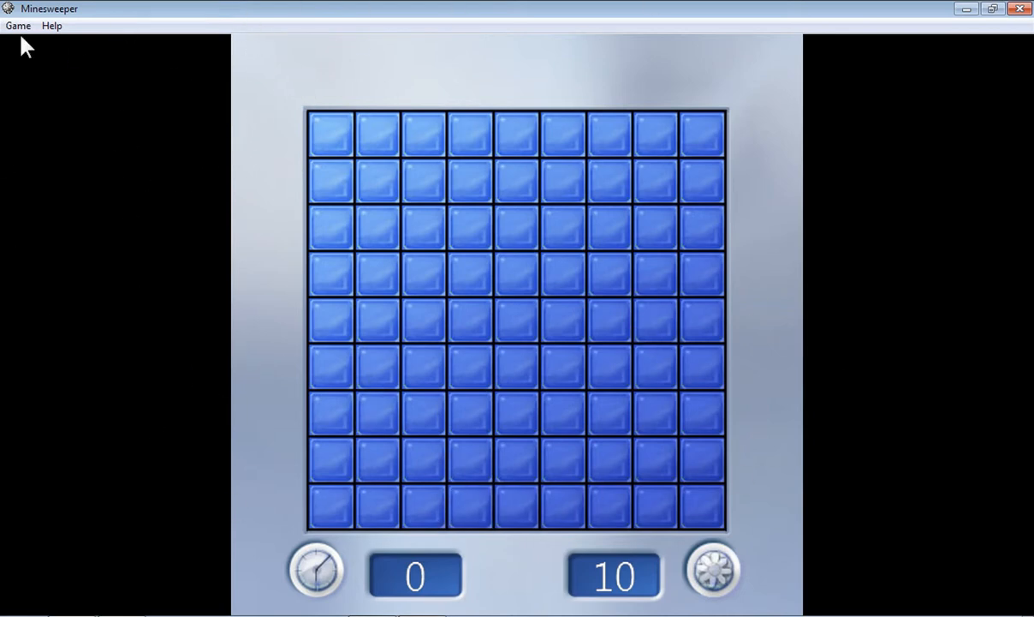
Start a Beginner game and reveal the top-left tile to open the left side.
left_click(18, 24)
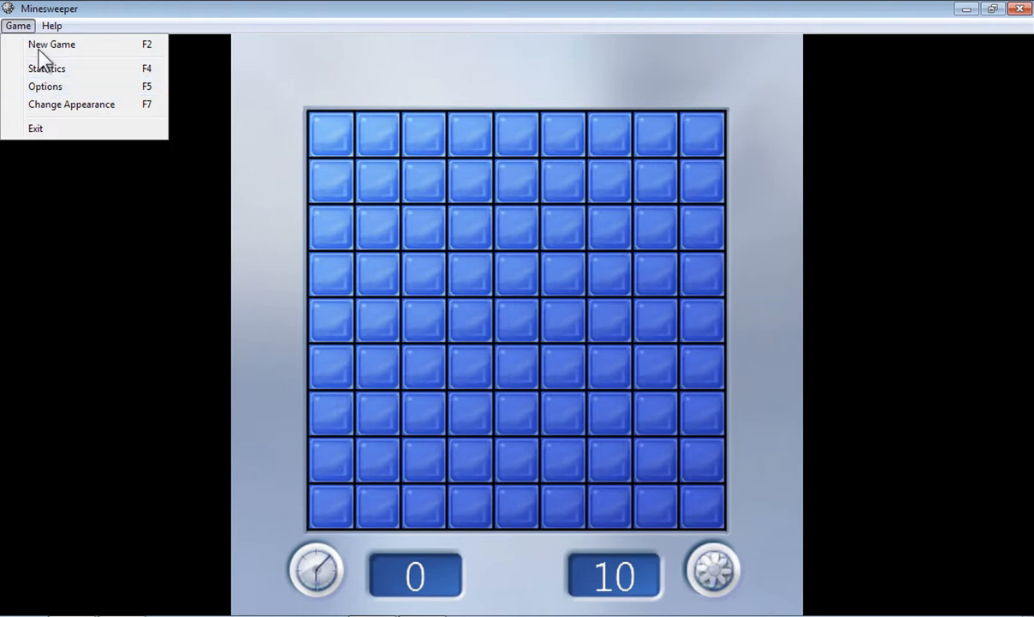
mouse_move(45, 86)
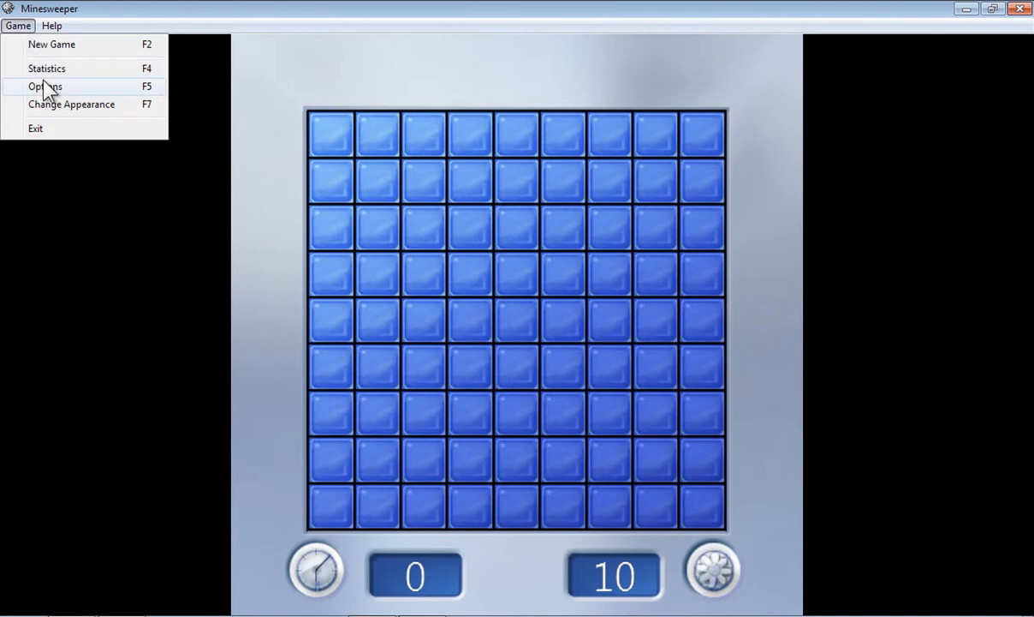
left_click(45, 86)
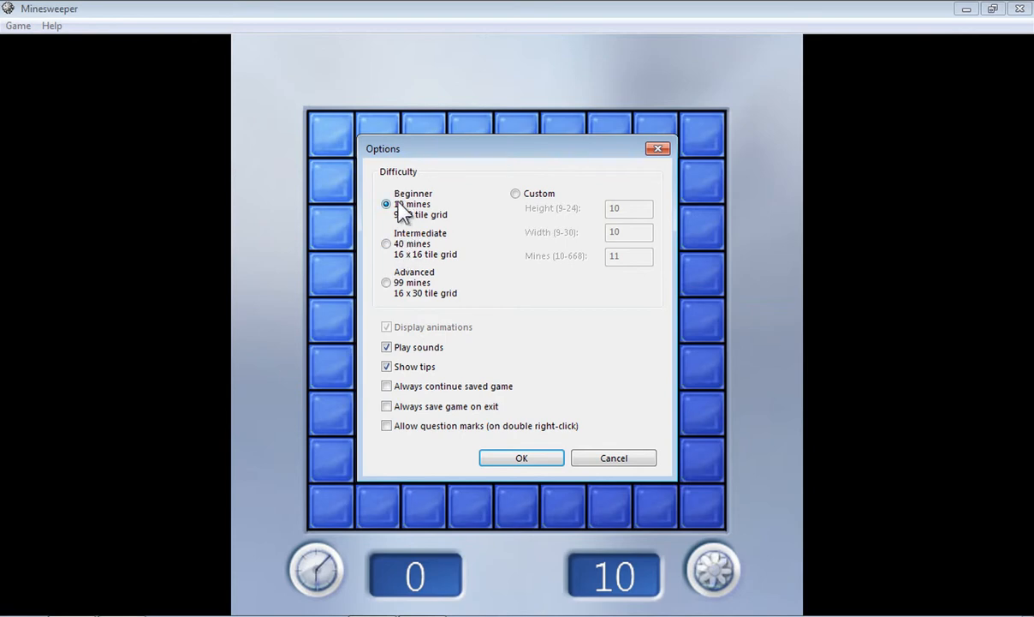
mouse_move(581, 392)
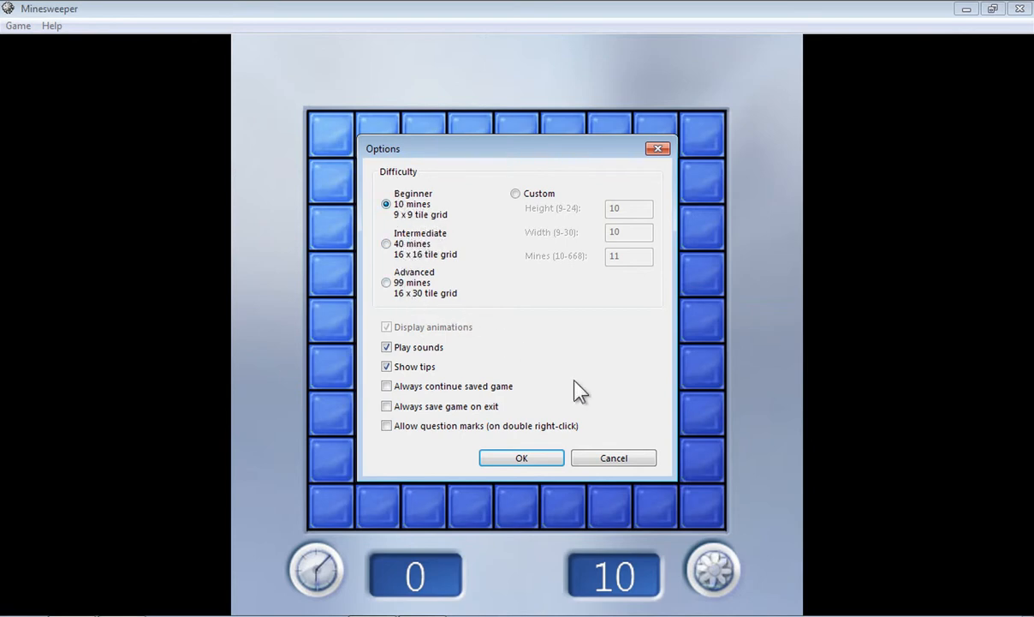
left_click(522, 457)
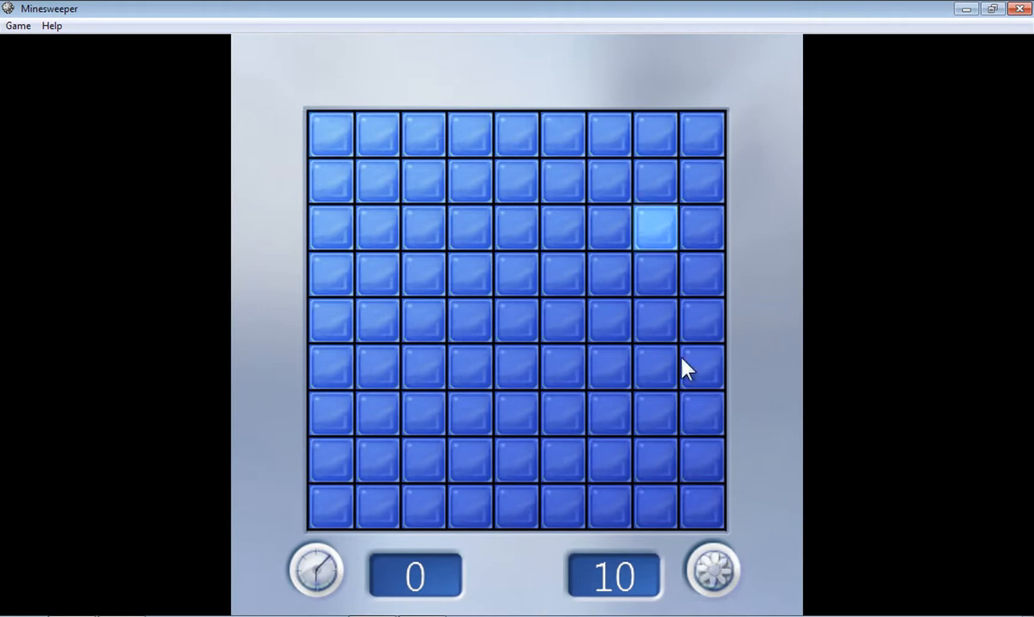
mouse_move(278, 168)
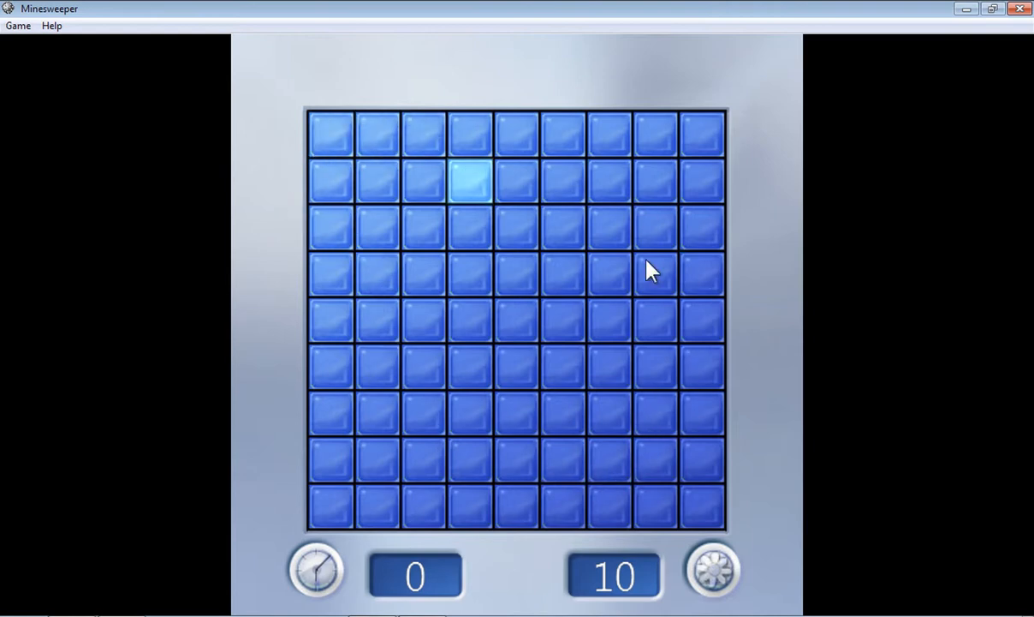
mouse_move(702, 272)
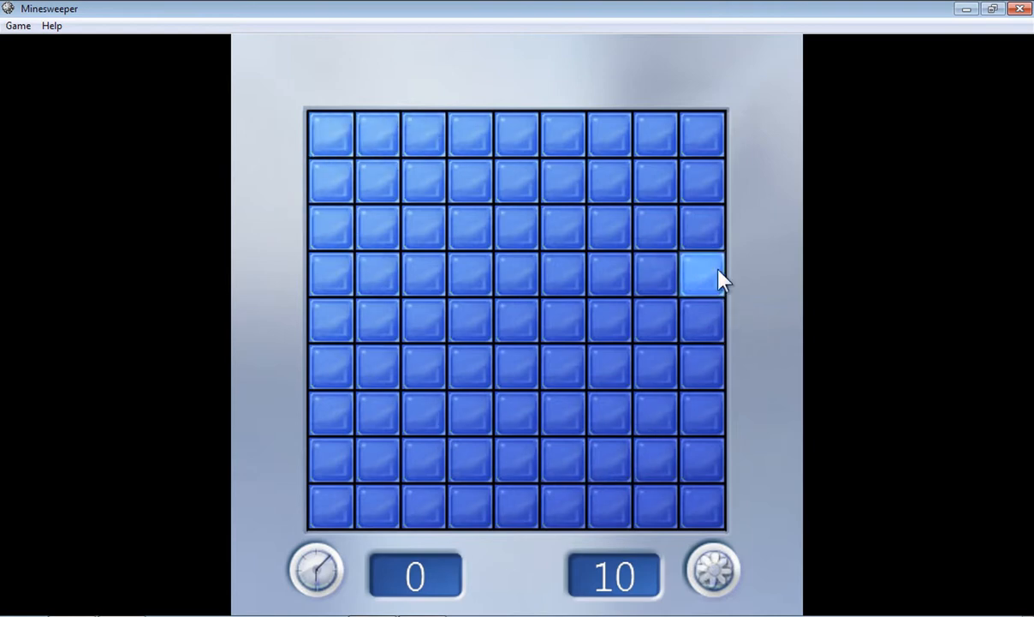
mouse_move(764, 309)
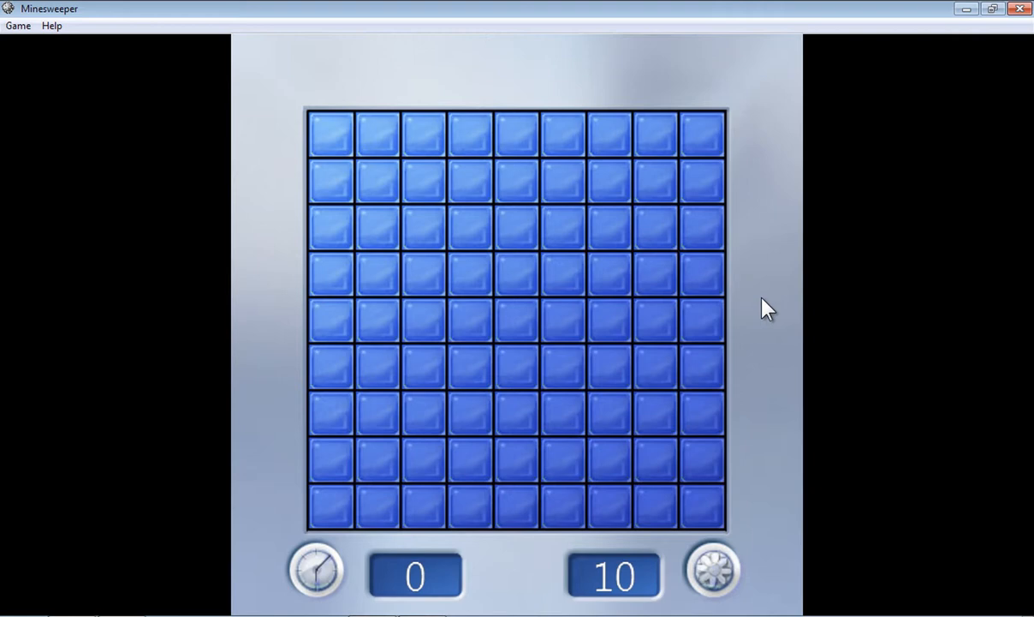
mouse_move(702, 317)
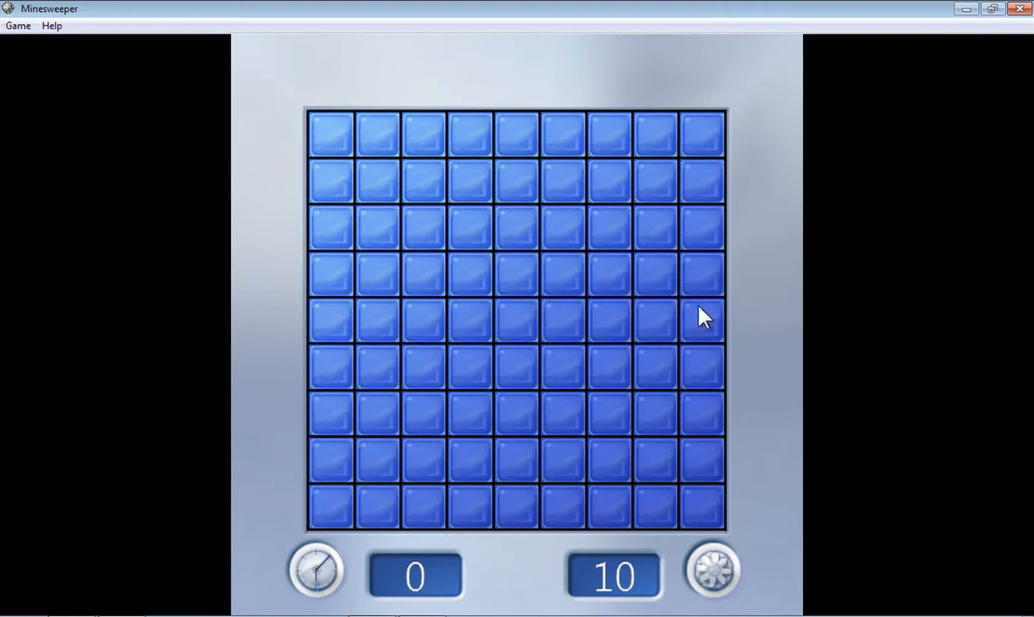
mouse_move(330, 321)
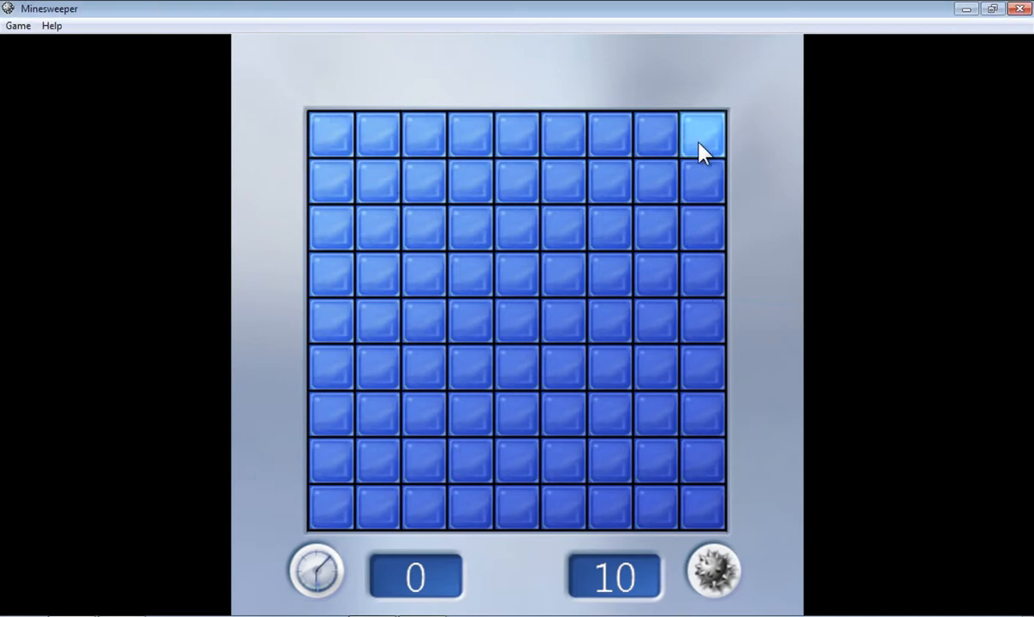
mouse_move(289, 478)
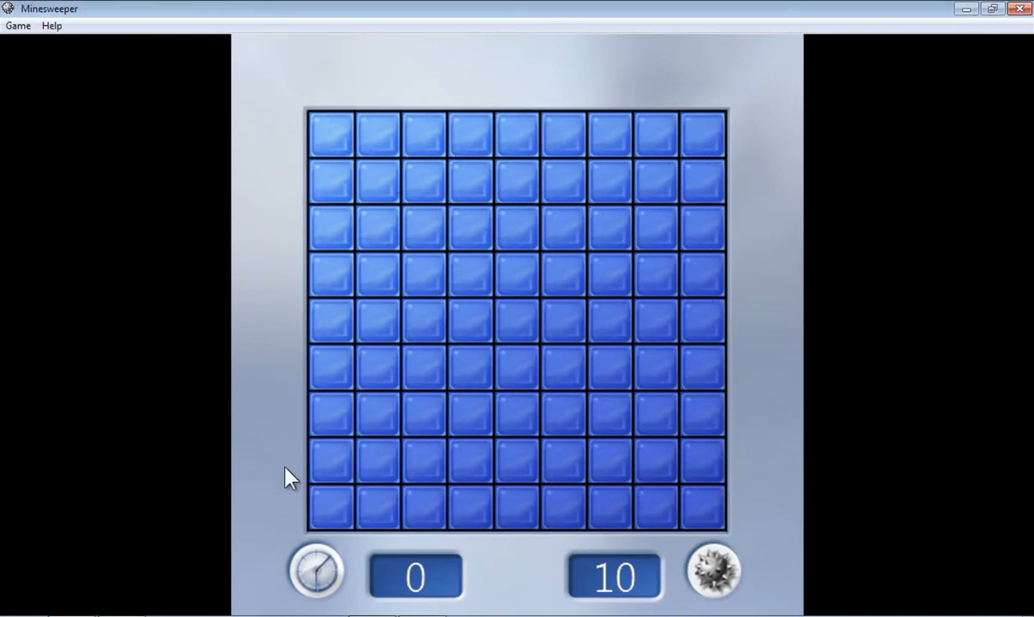
mouse_move(702, 137)
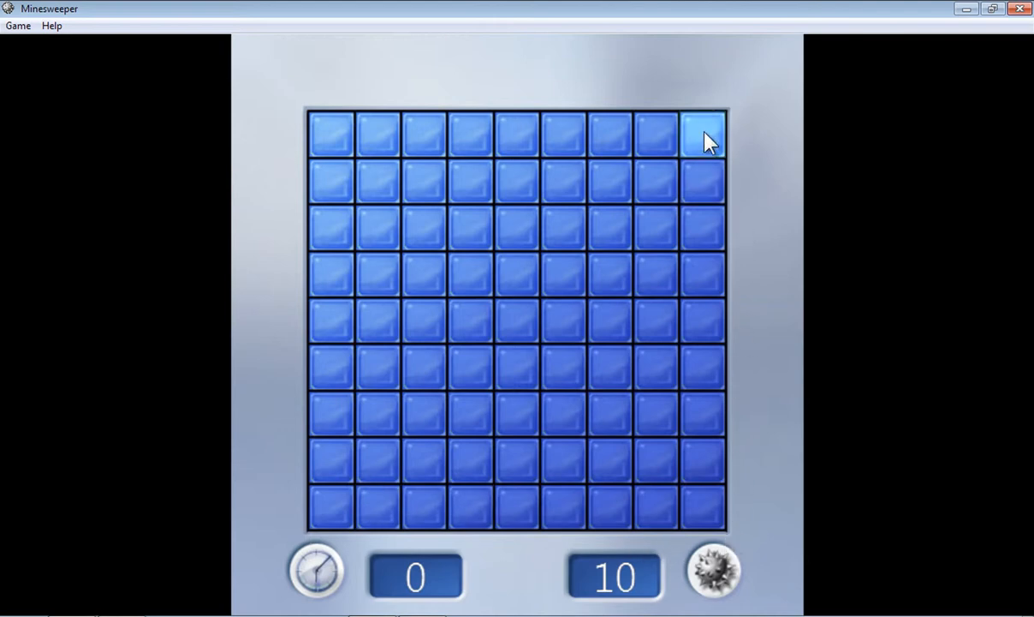
mouse_move(680, 209)
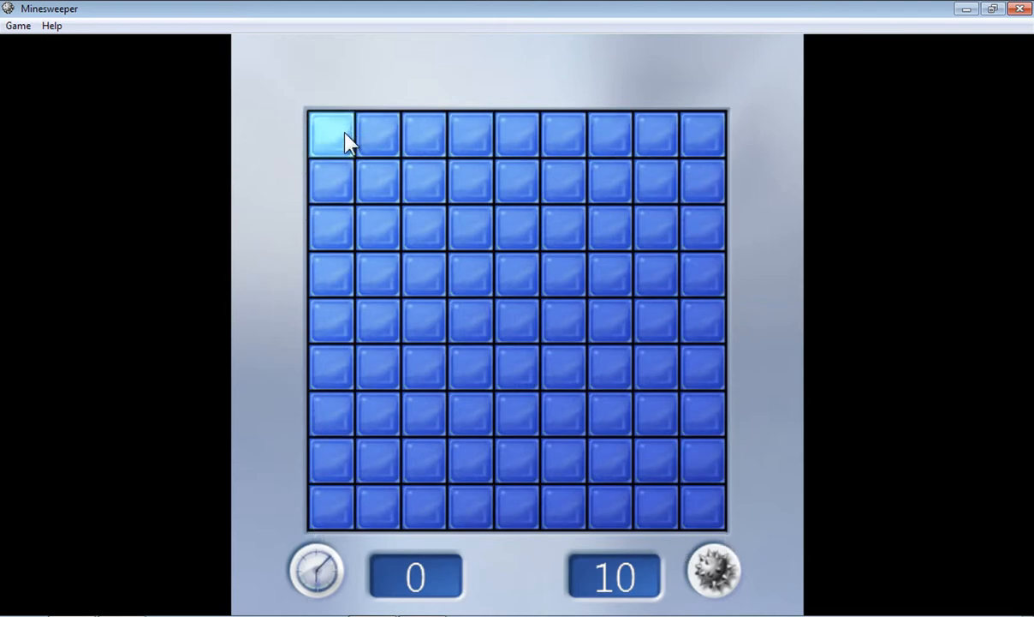
left_click(331, 134)
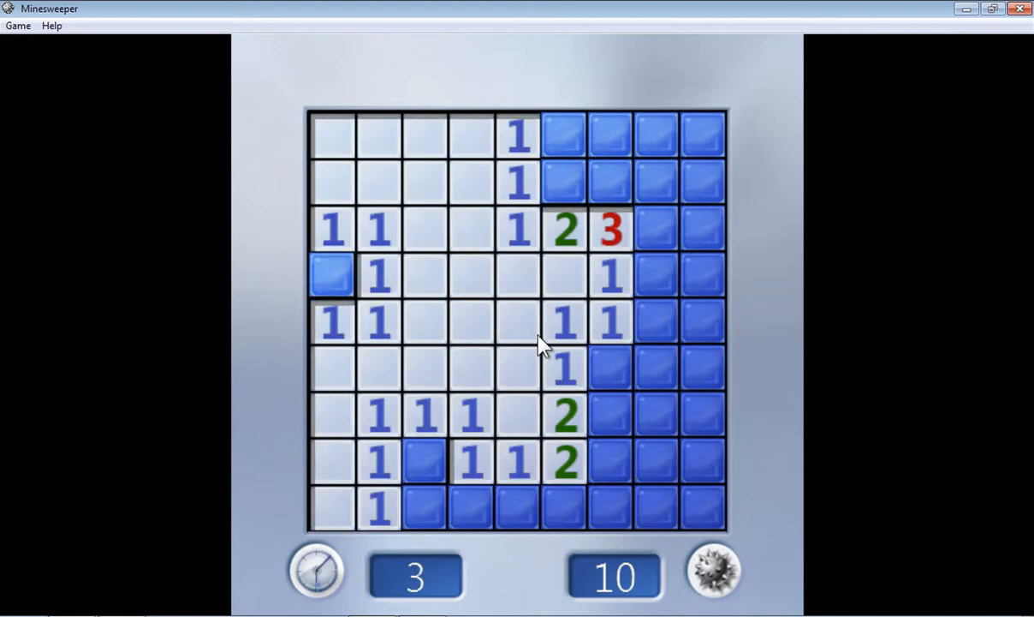
mouse_move(394, 407)
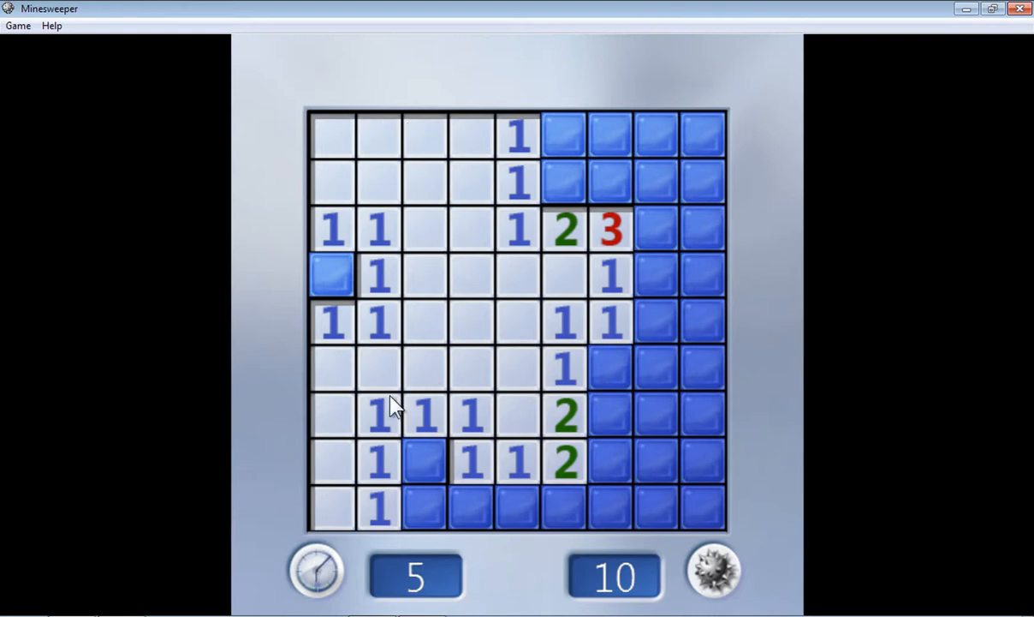
mouse_move(503, 306)
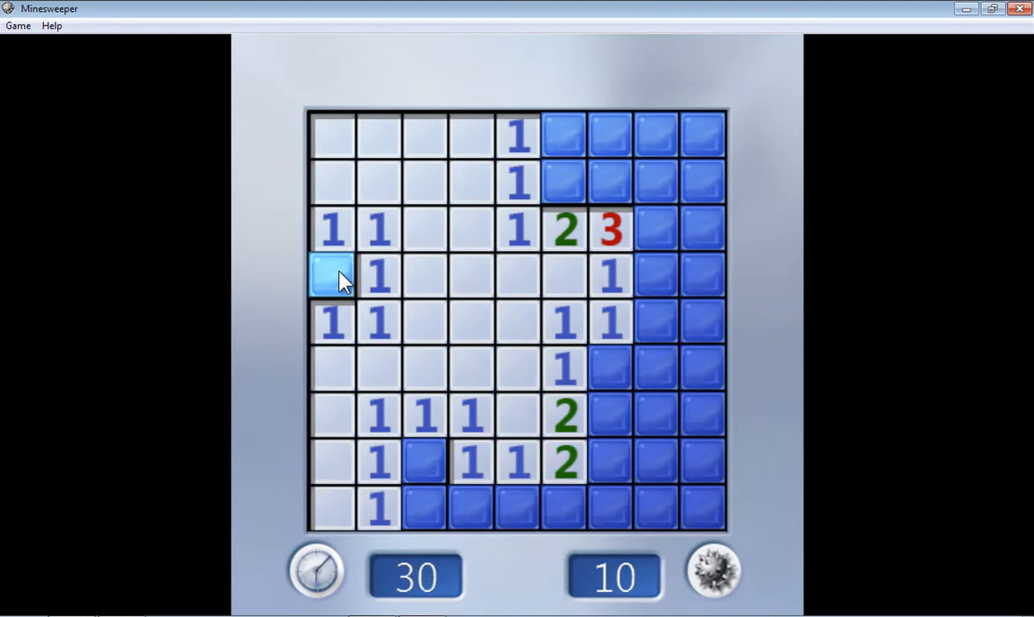
Flag the lone hidden tiles on the left edge and in the lower-left area.
right_click(331, 274)
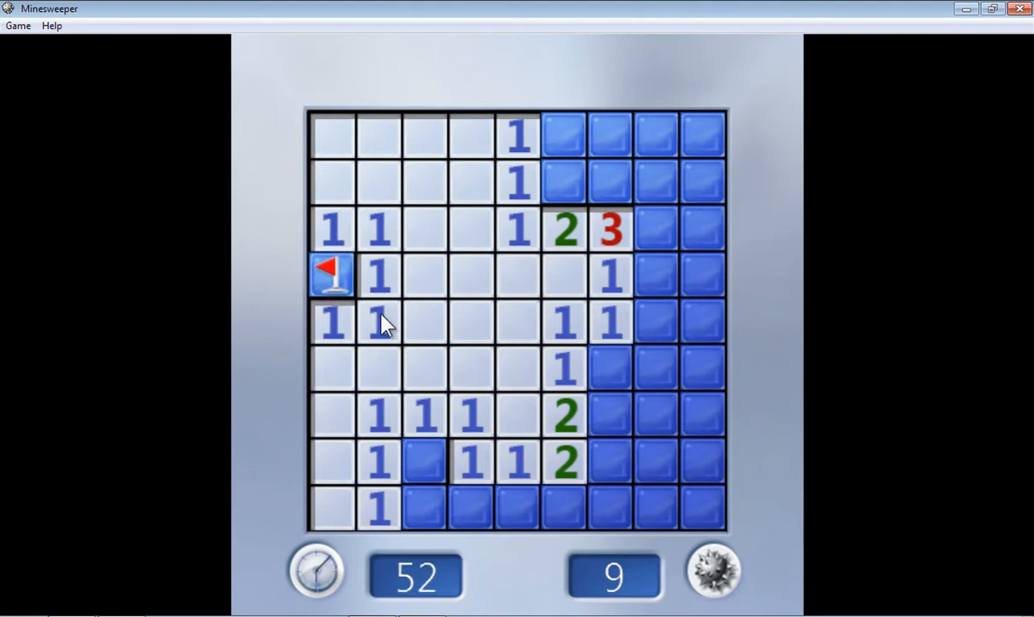
mouse_move(426, 362)
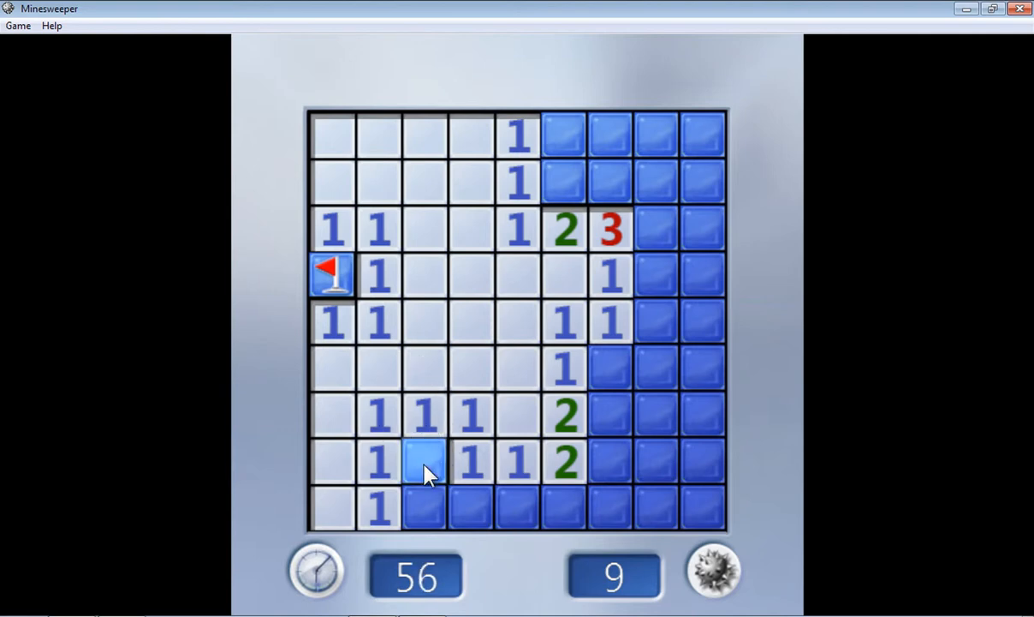
mouse_move(420, 450)
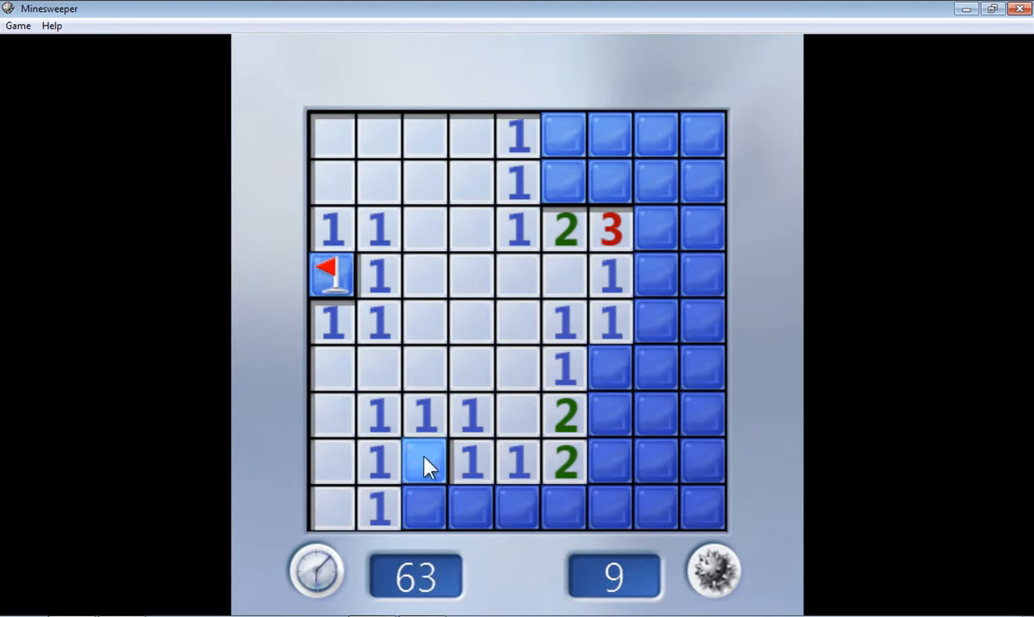
right_click(424, 463)
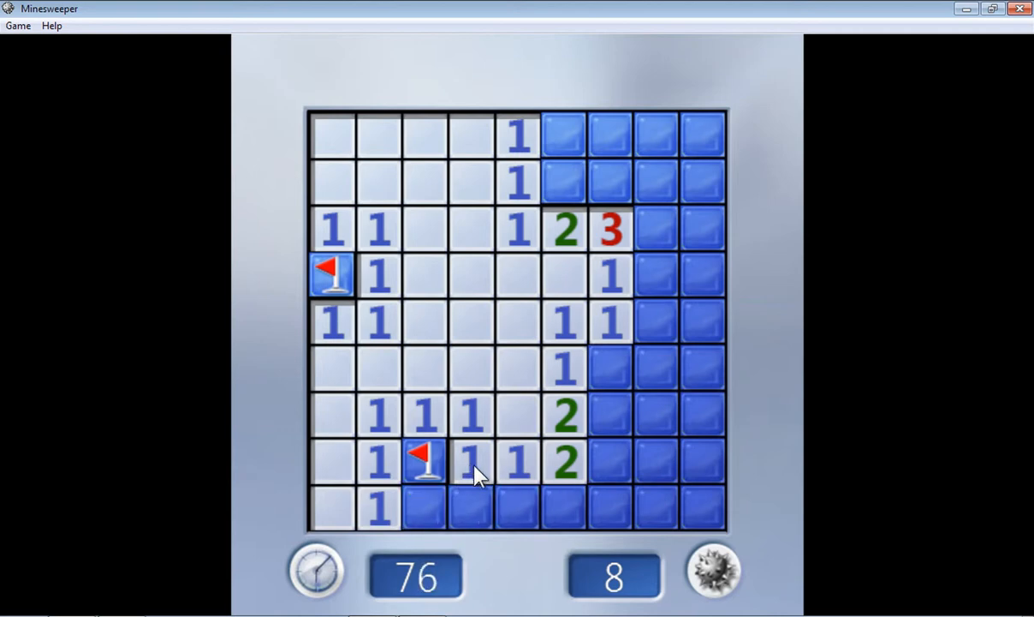
Uncover bottom-row squares below row eight and flag the bottom-row mine.
left_click(517, 510)
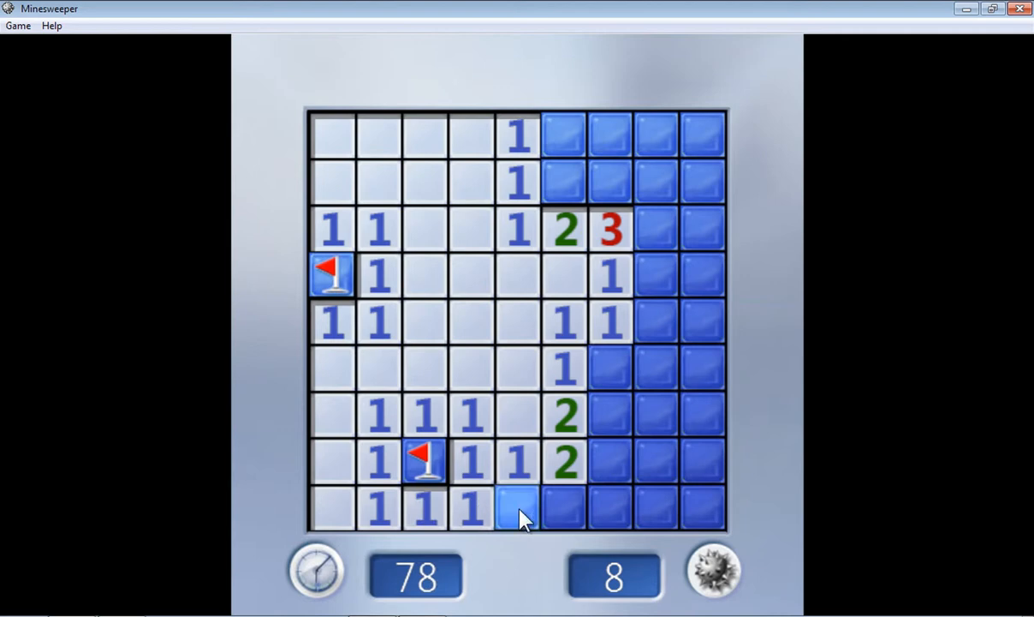
left_click(518, 507)
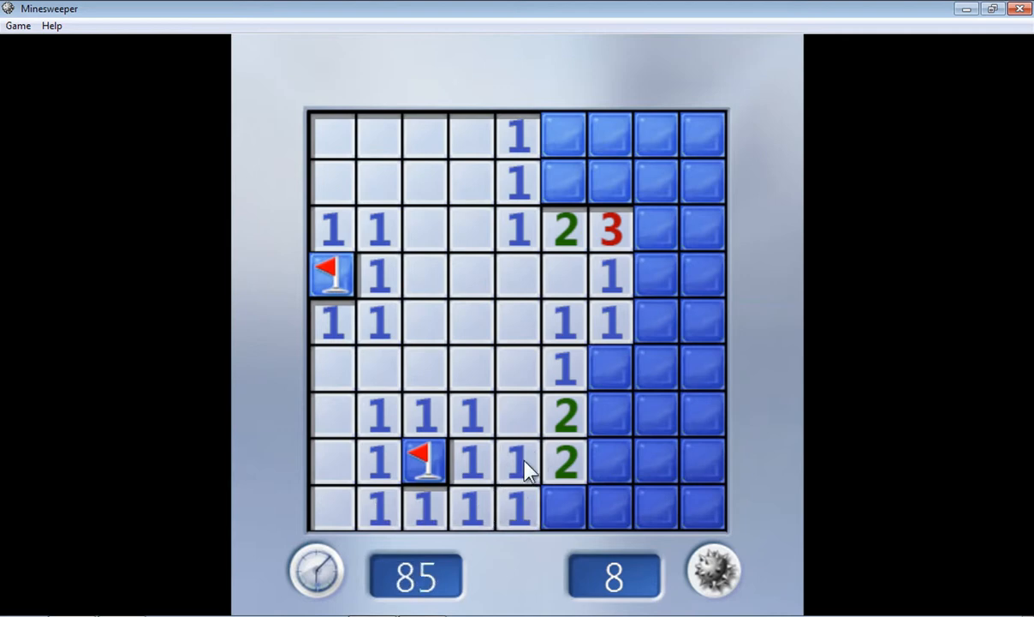
left_click(563, 508)
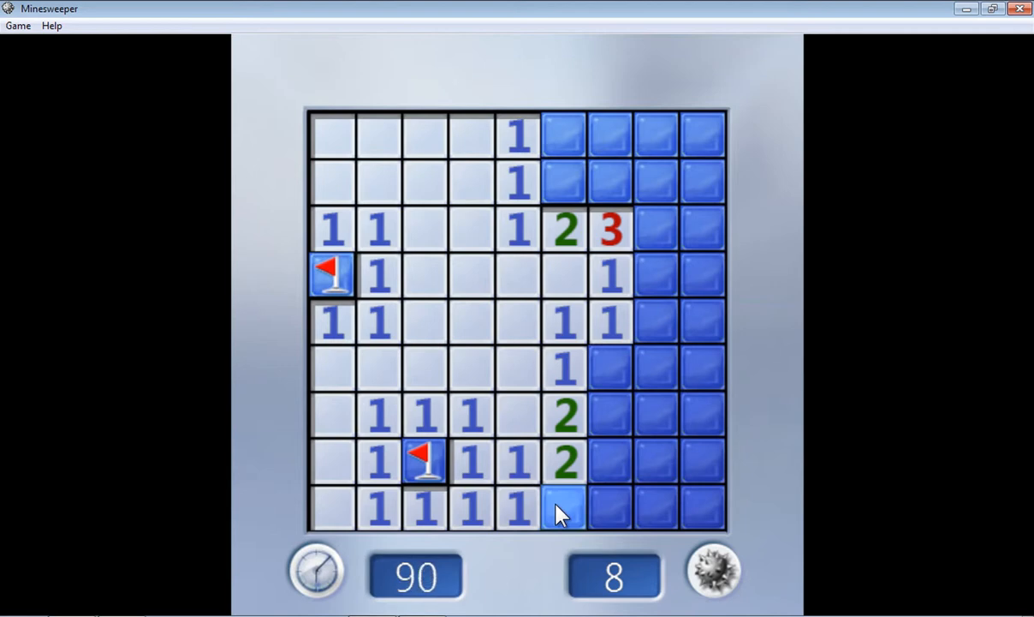
right_click(563, 507)
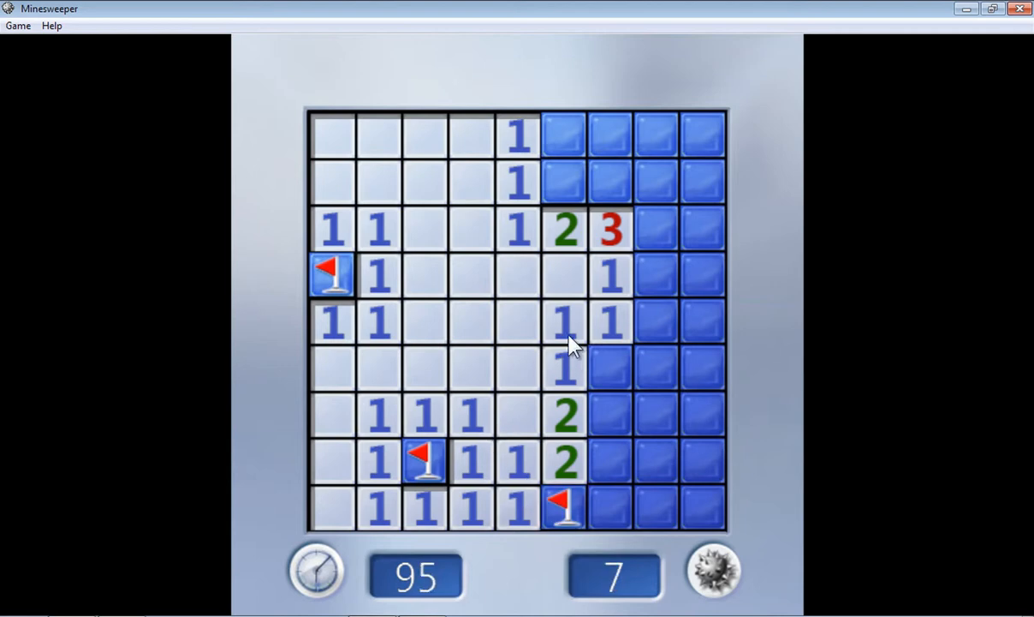
mouse_move(610, 366)
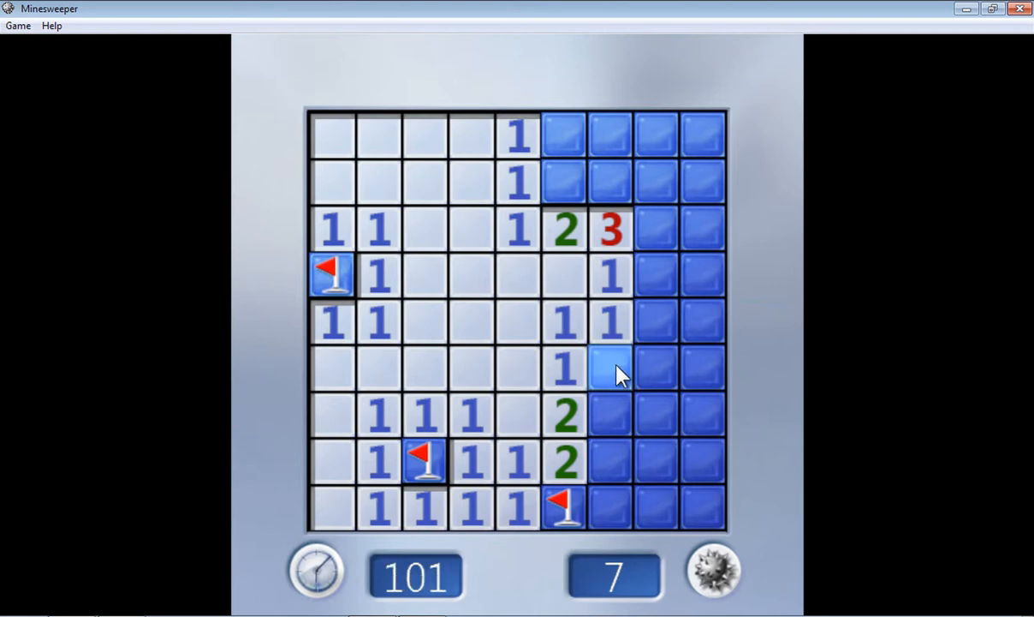
Flag mines beside the column of ones and lowest green 2, uncovering squares below.
right_click(610, 368)
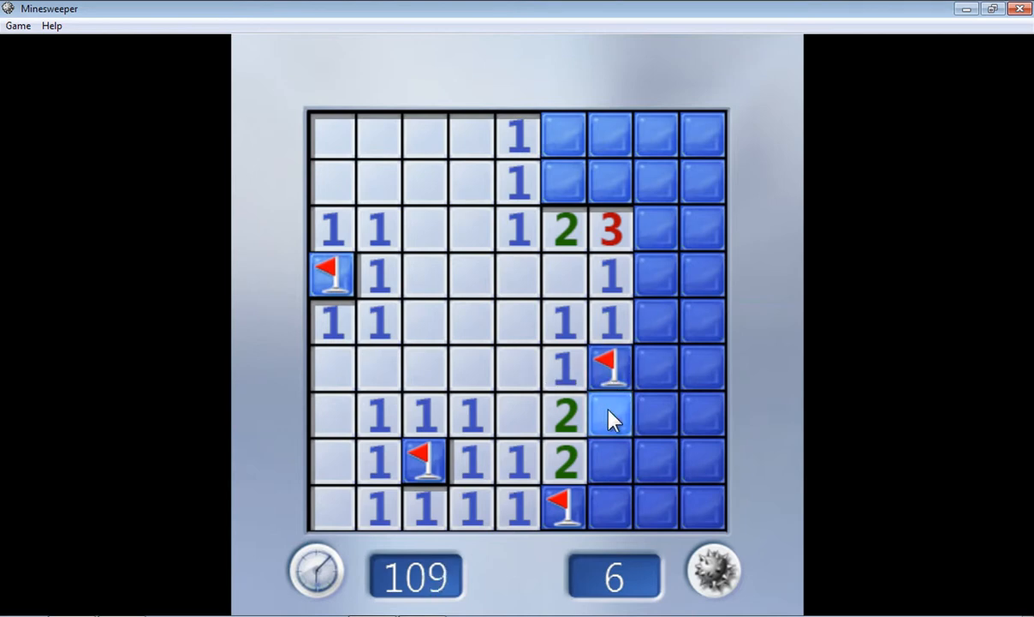
left_click(609, 416)
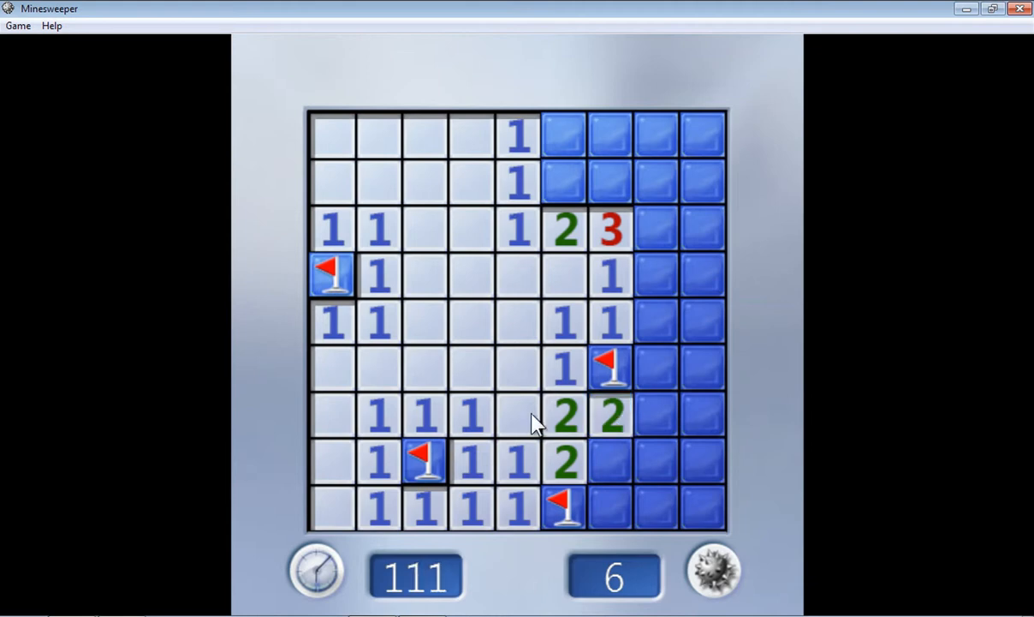
mouse_move(564, 430)
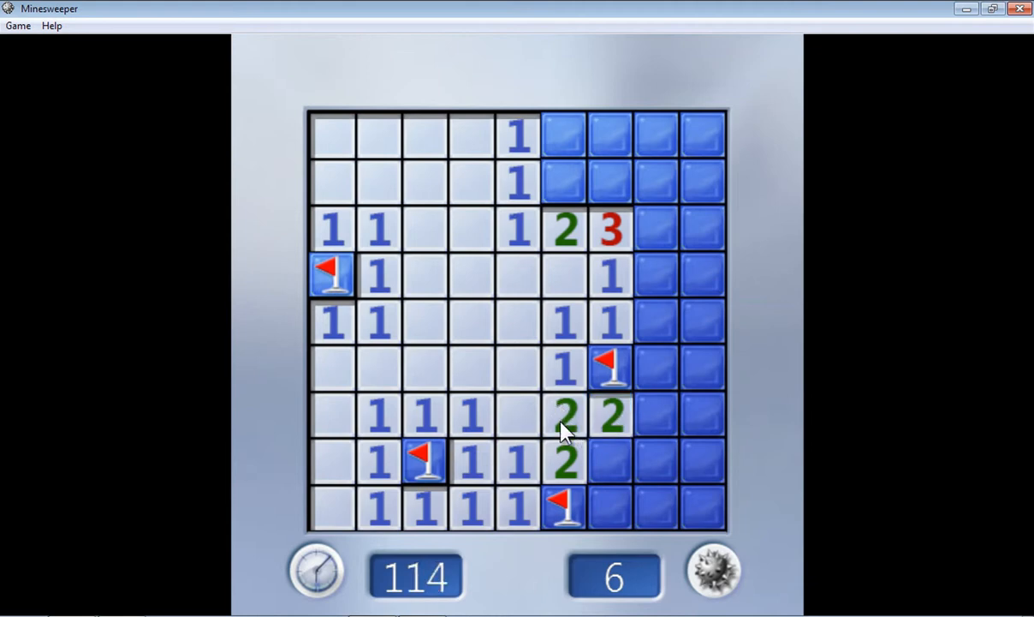
left_click(611, 462)
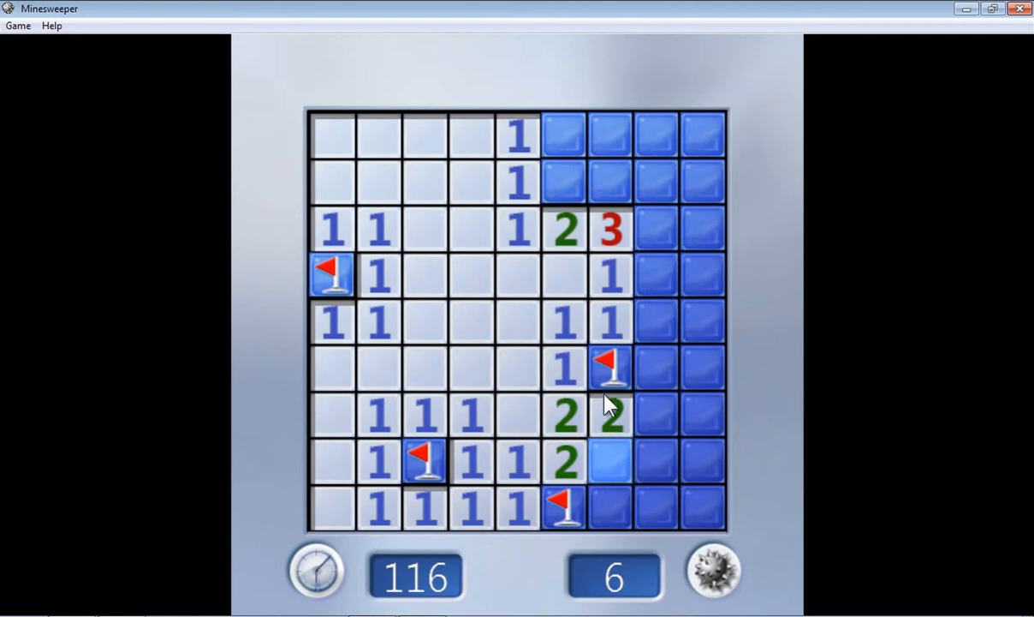
left_click(612, 460)
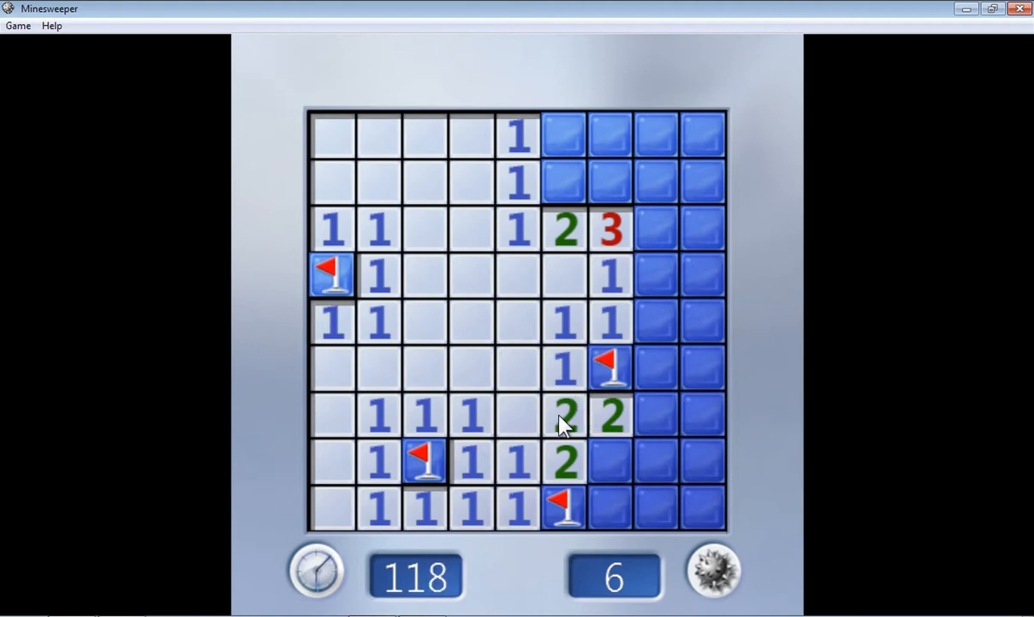
mouse_move(574, 406)
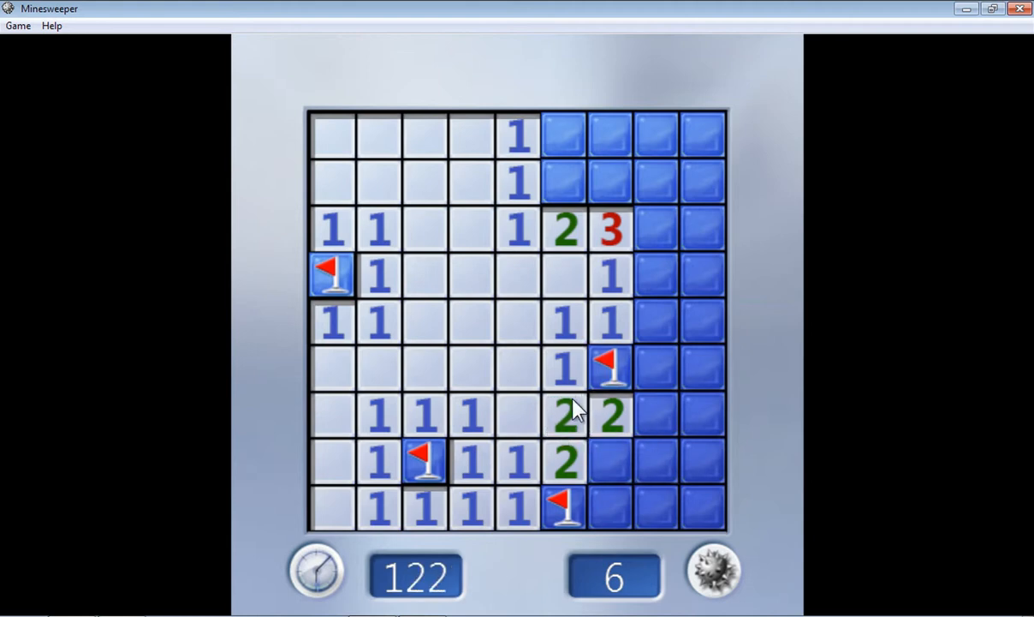
mouse_move(610, 460)
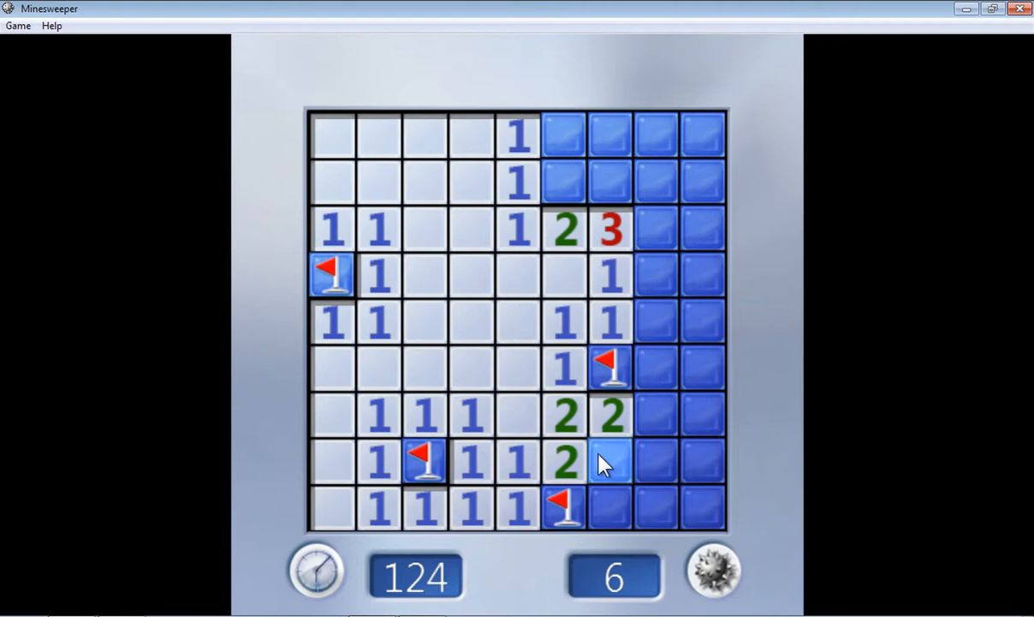
right_click(610, 460)
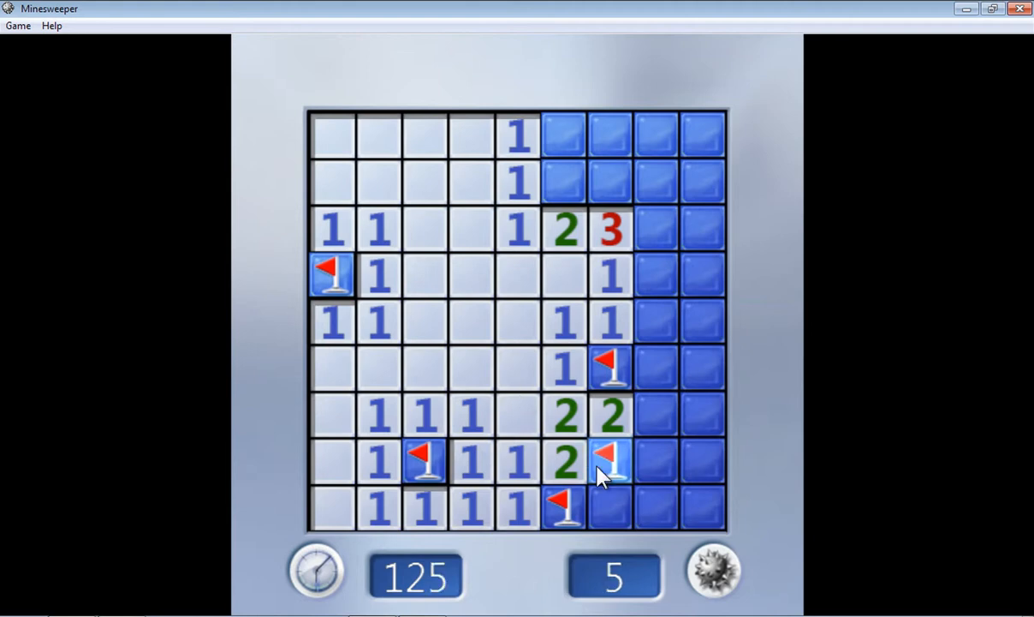
right_click(610, 462)
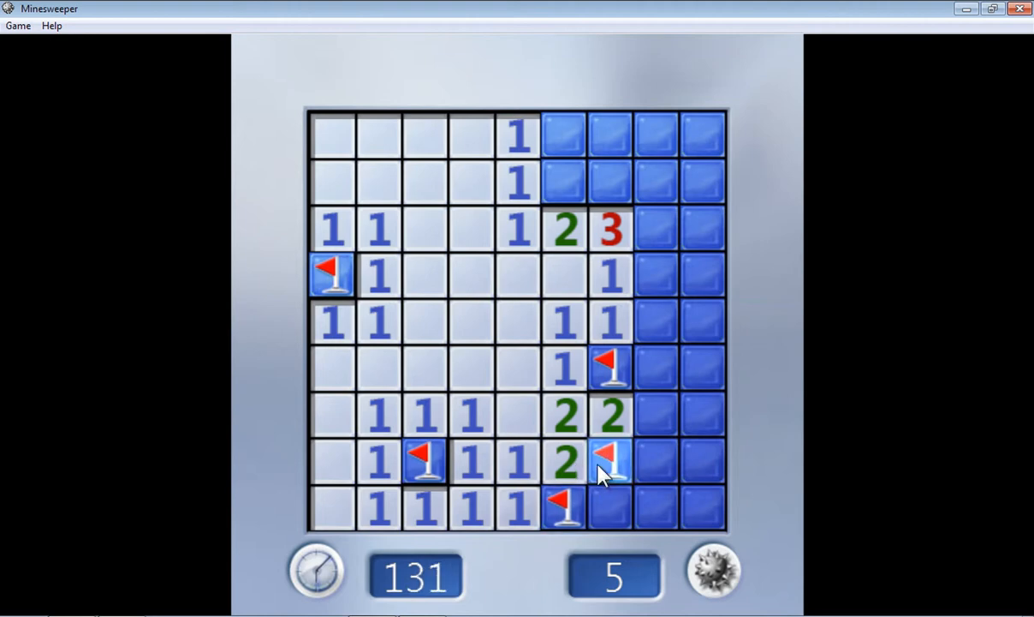
mouse_move(611, 509)
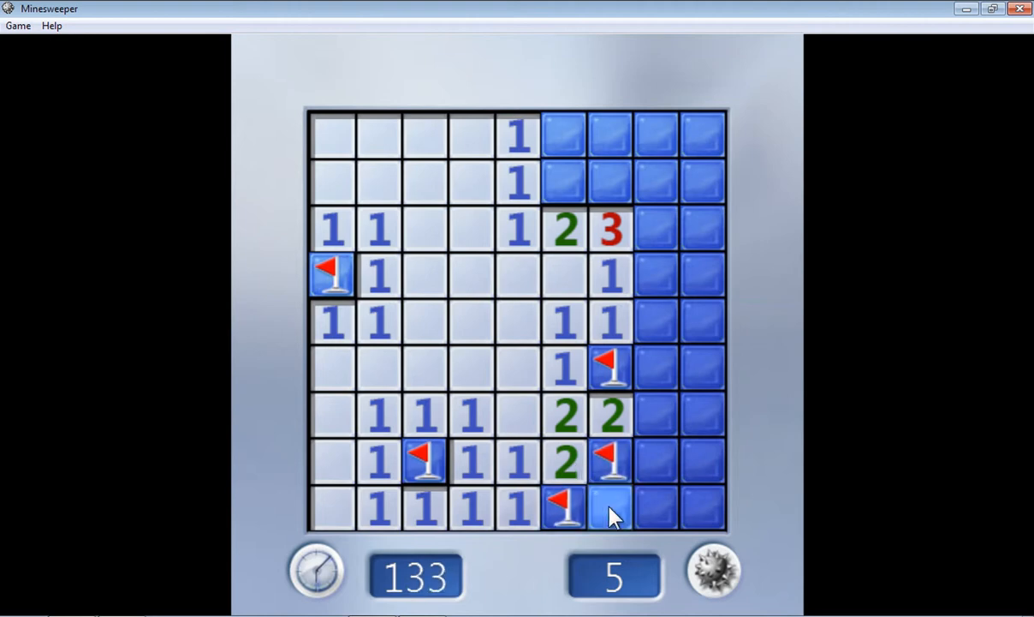
left_click(610, 507)
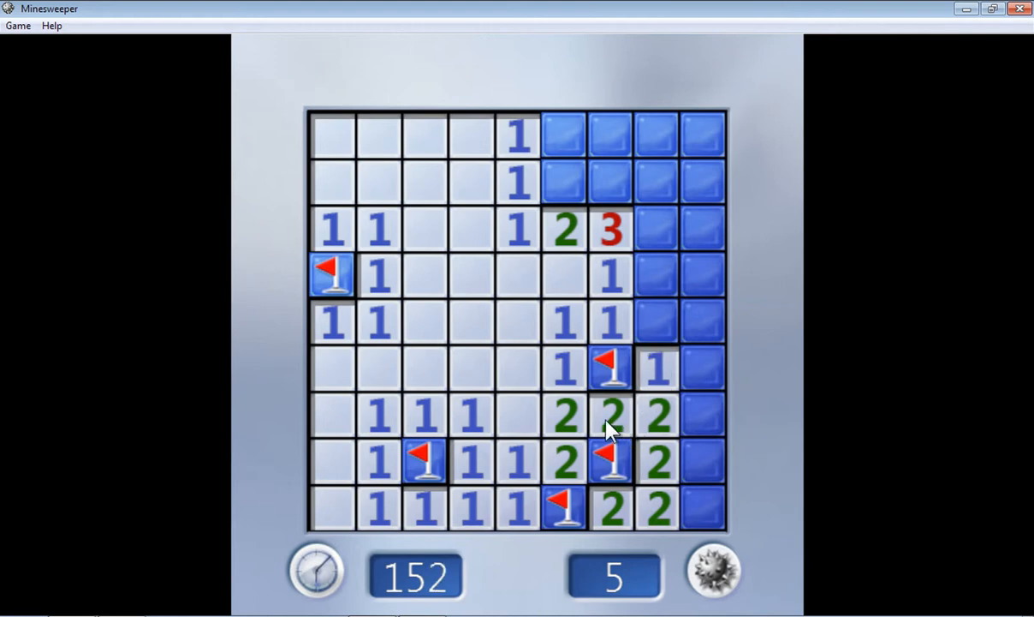
mouse_move(632, 426)
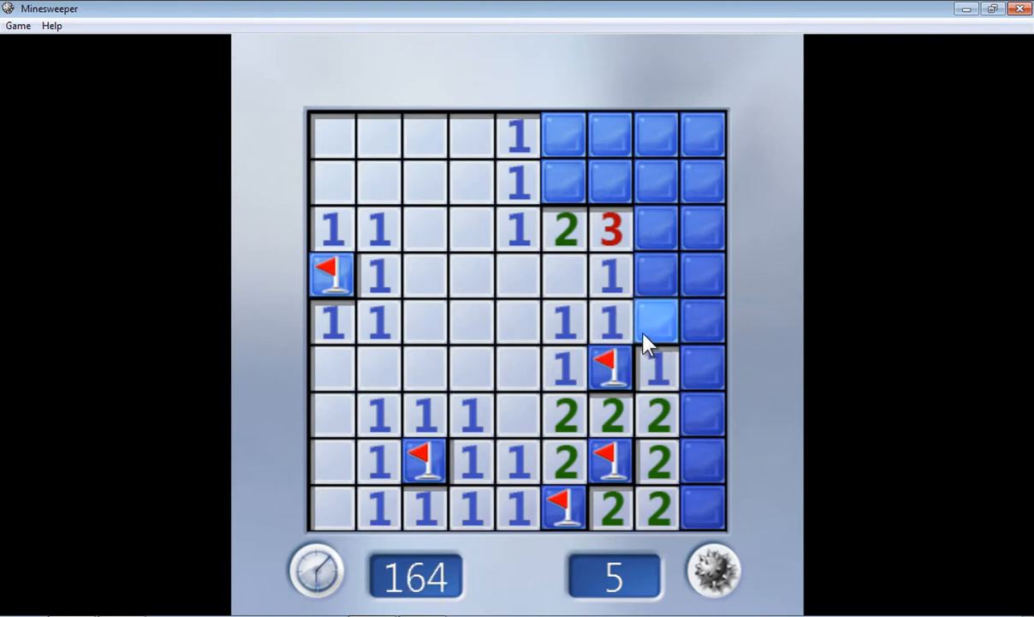
Uncover row five and row three edge squares, flagging the bottom-right corner and beside the red 3.
left_click(657, 321)
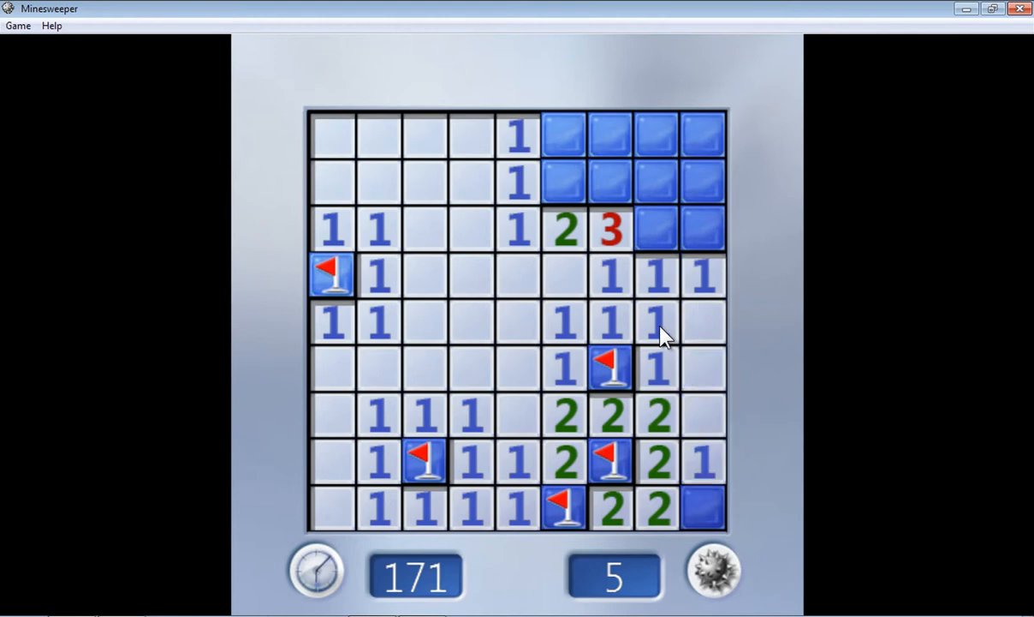
mouse_move(696, 293)
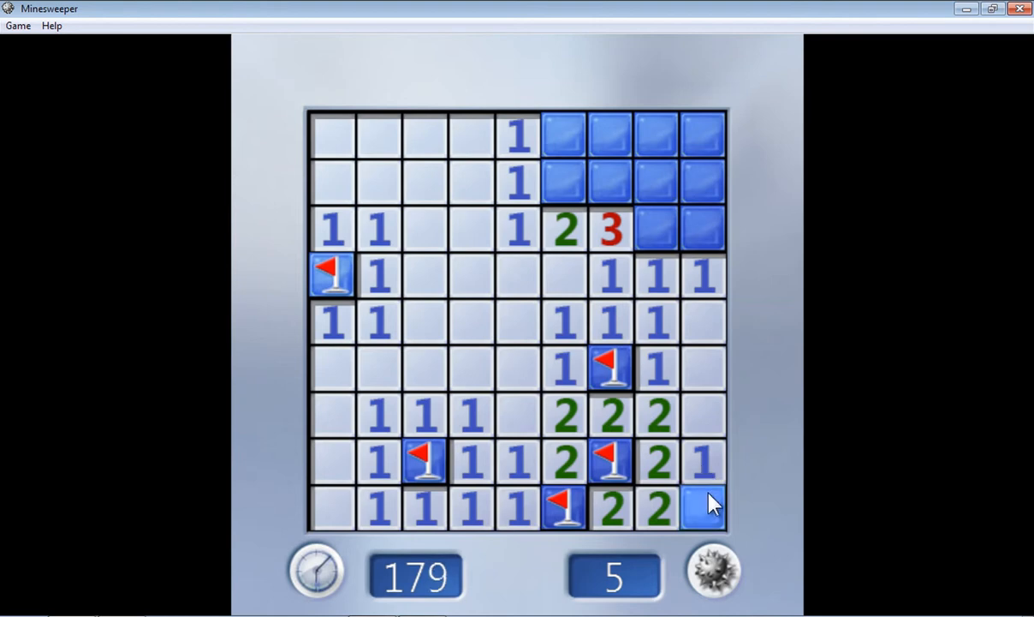
right_click(702, 508)
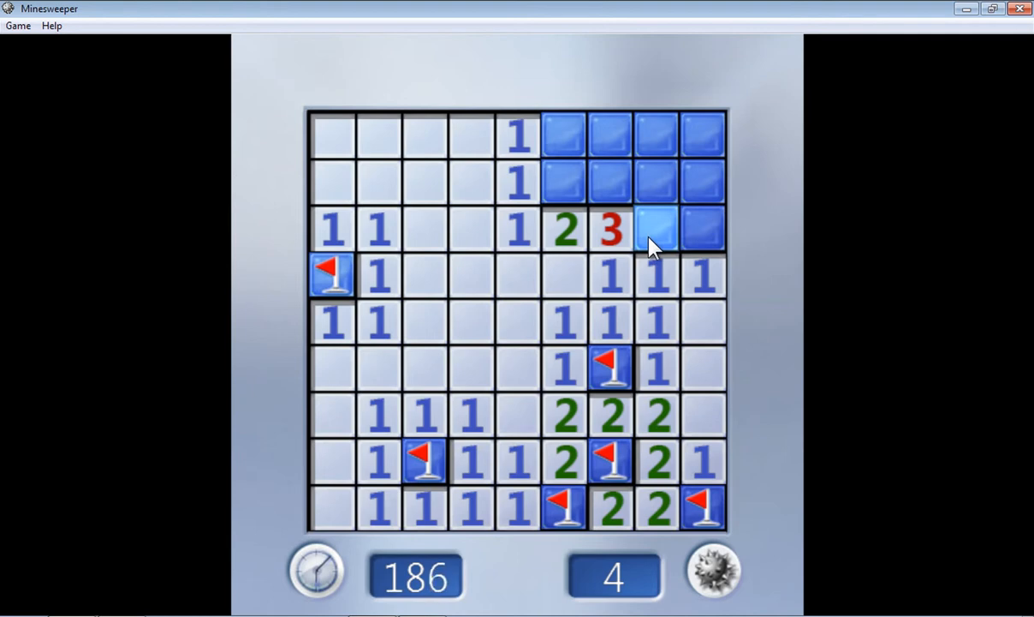
right_click(657, 229)
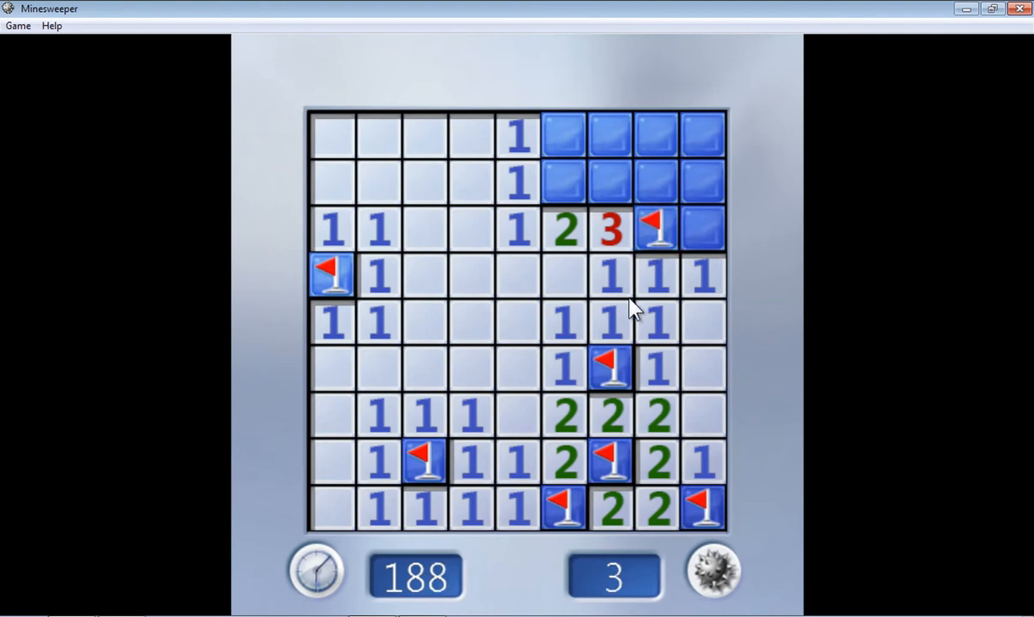
mouse_move(702, 226)
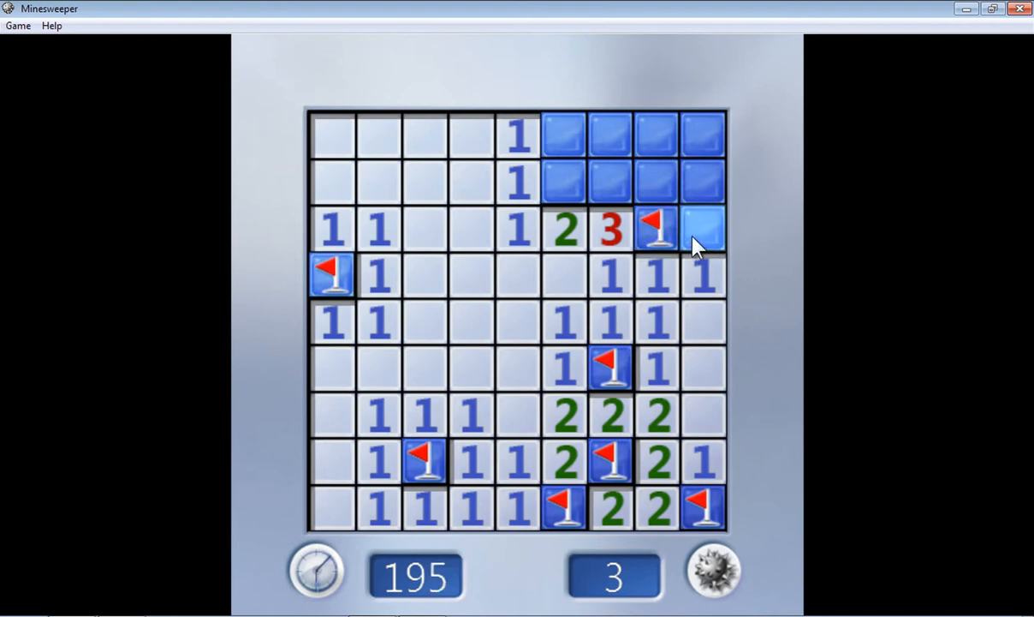
left_click(704, 229)
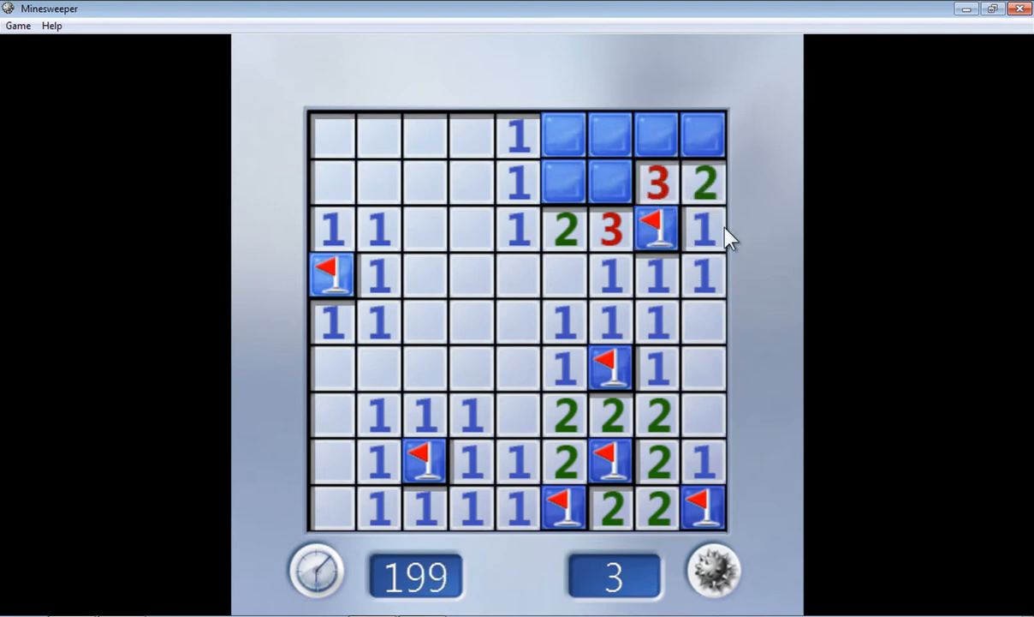
mouse_move(540, 192)
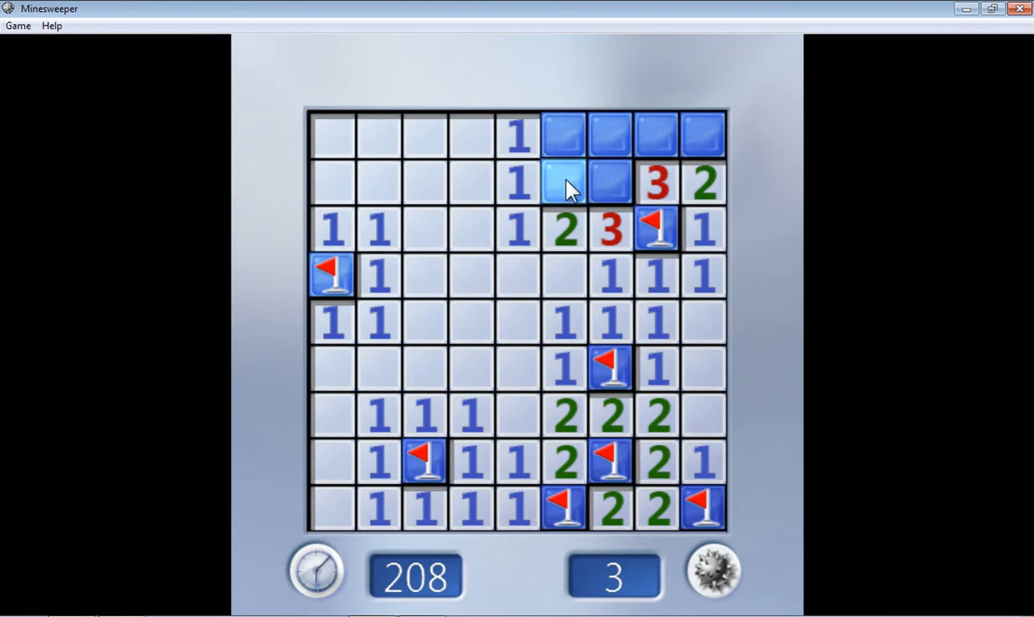
Flag the covered squares in row two above the green 2 and red 3.
right_click(563, 183)
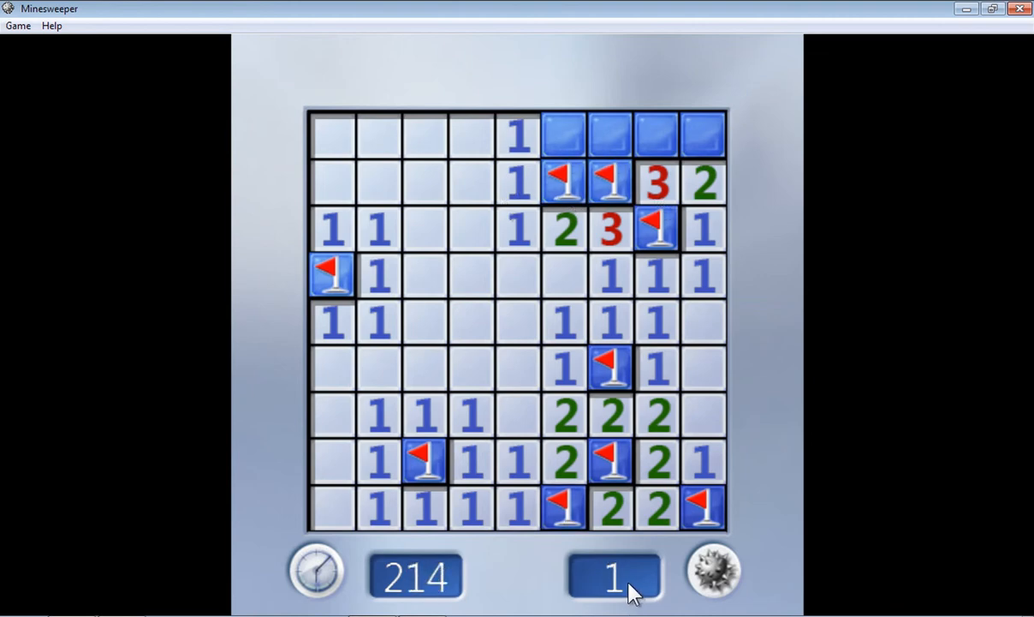
mouse_move(712, 572)
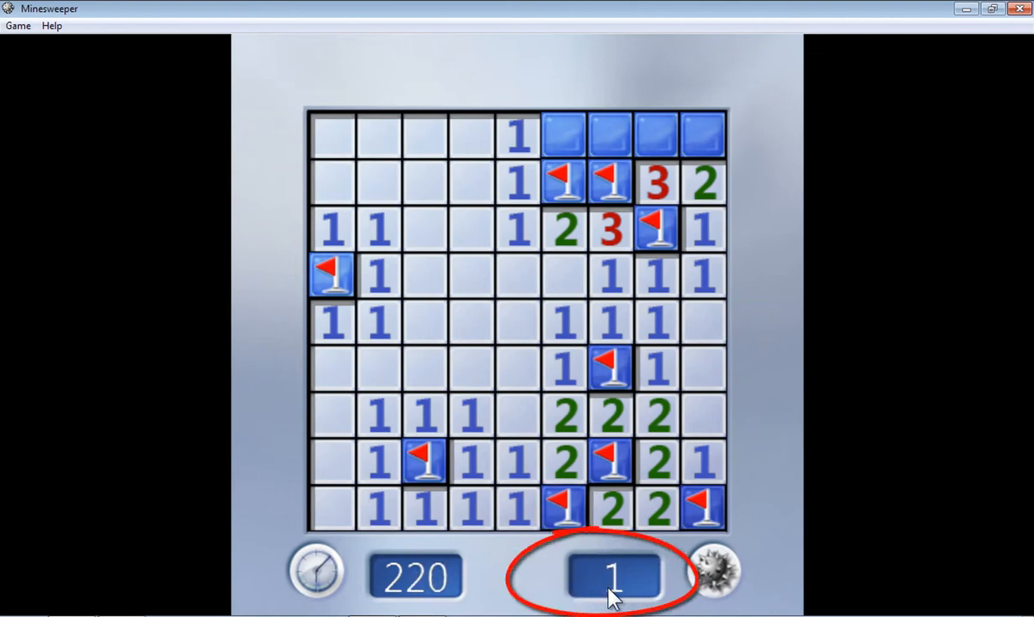
mouse_move(523, 181)
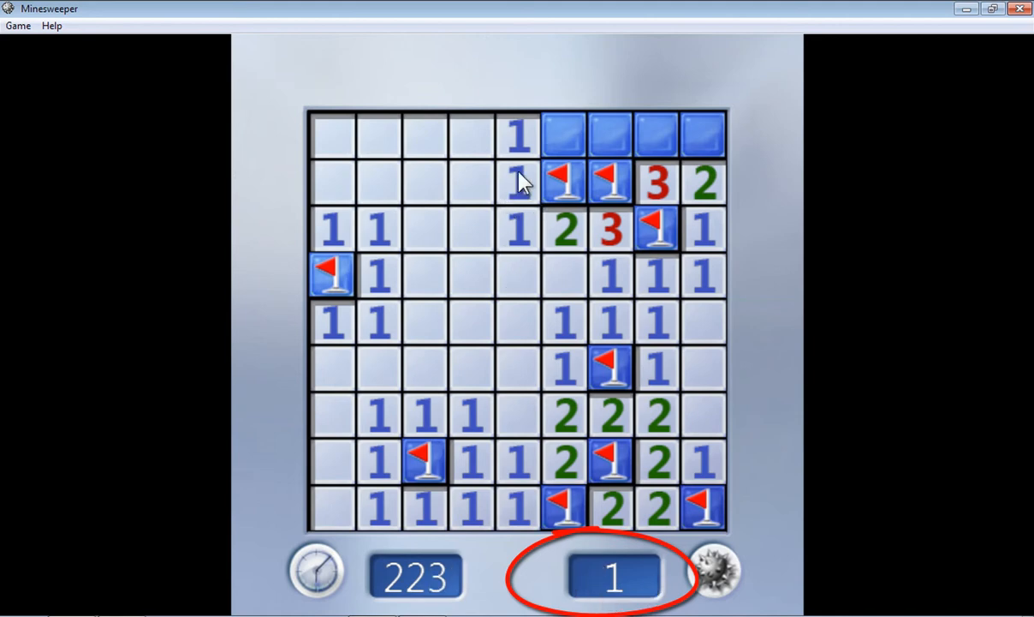
mouse_move(518, 149)
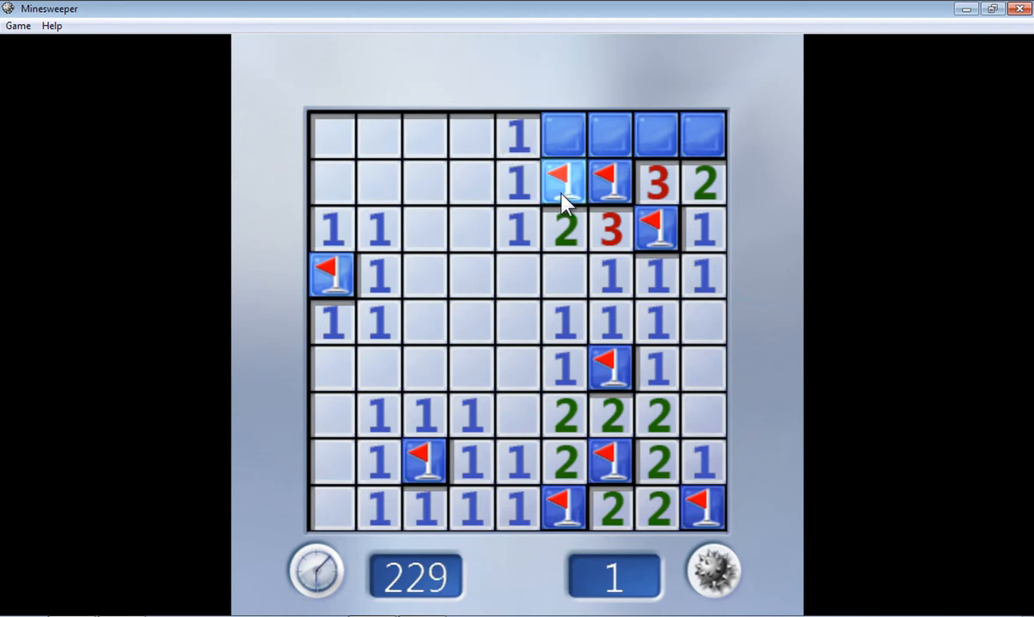
Uncover the top-row squares, flag the last mine, and reveal the final square to win.
left_click(565, 135)
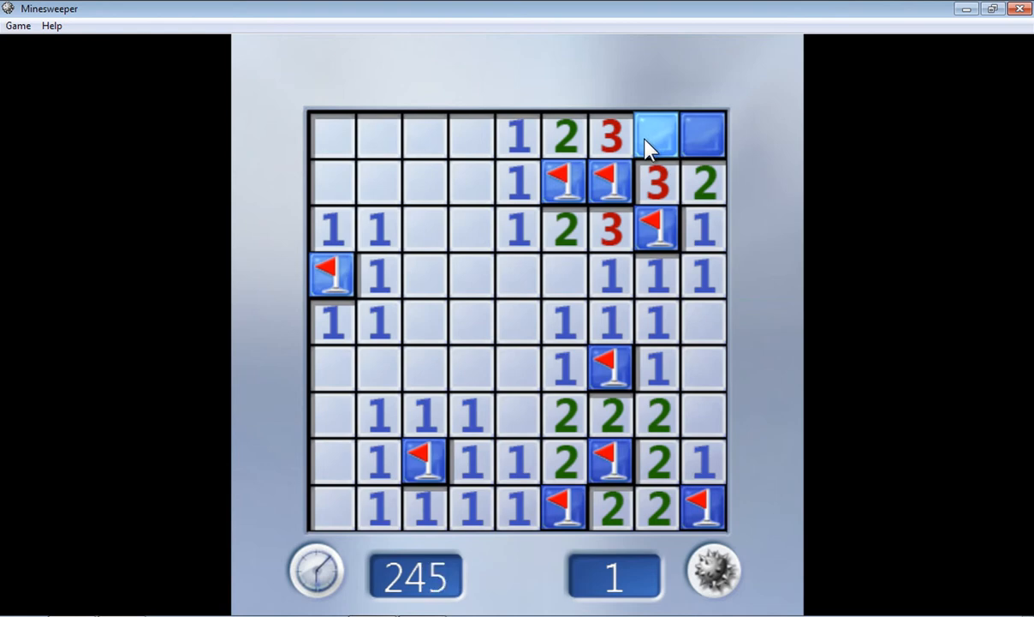
right_click(656, 134)
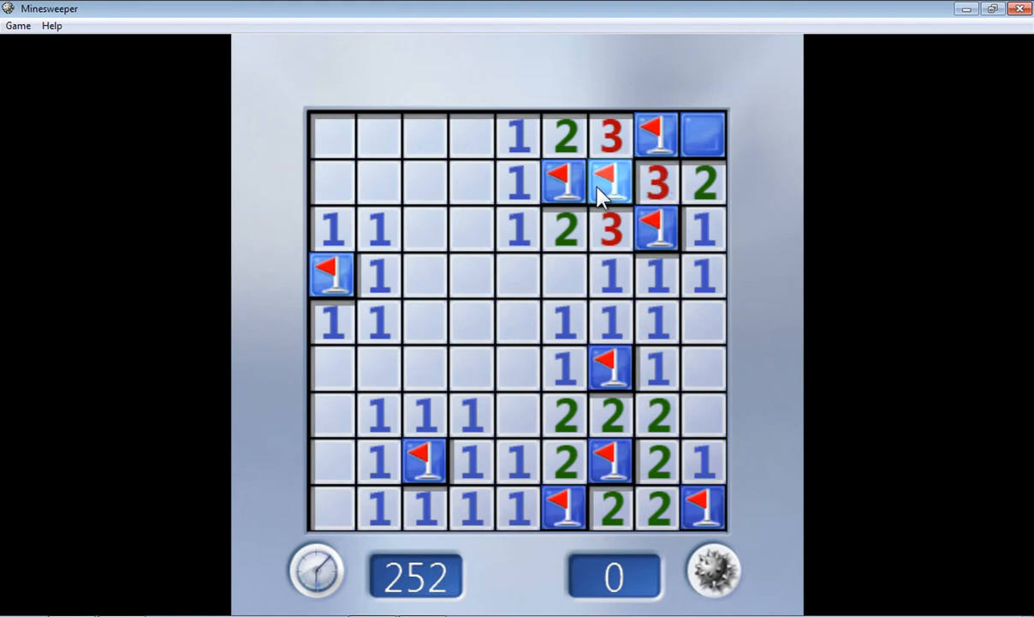
right_click(611, 183)
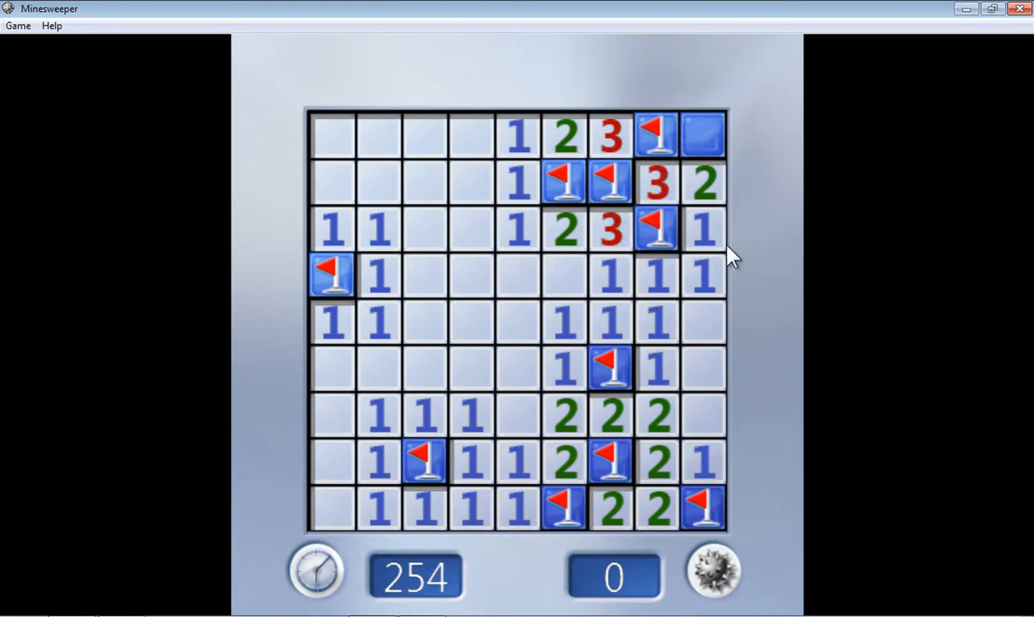
left_click(703, 134)
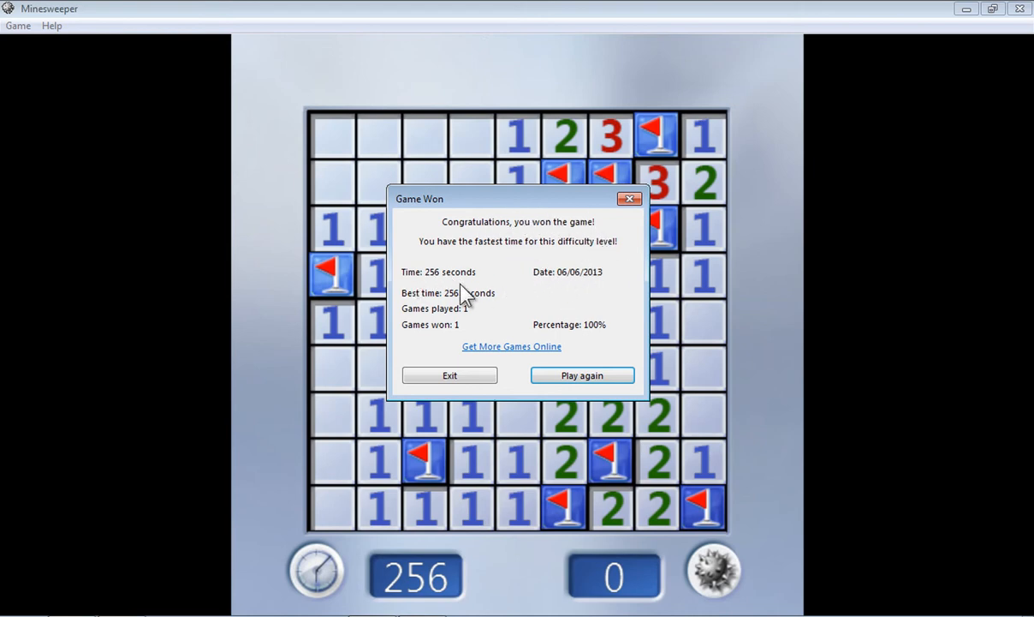
mouse_move(557, 307)
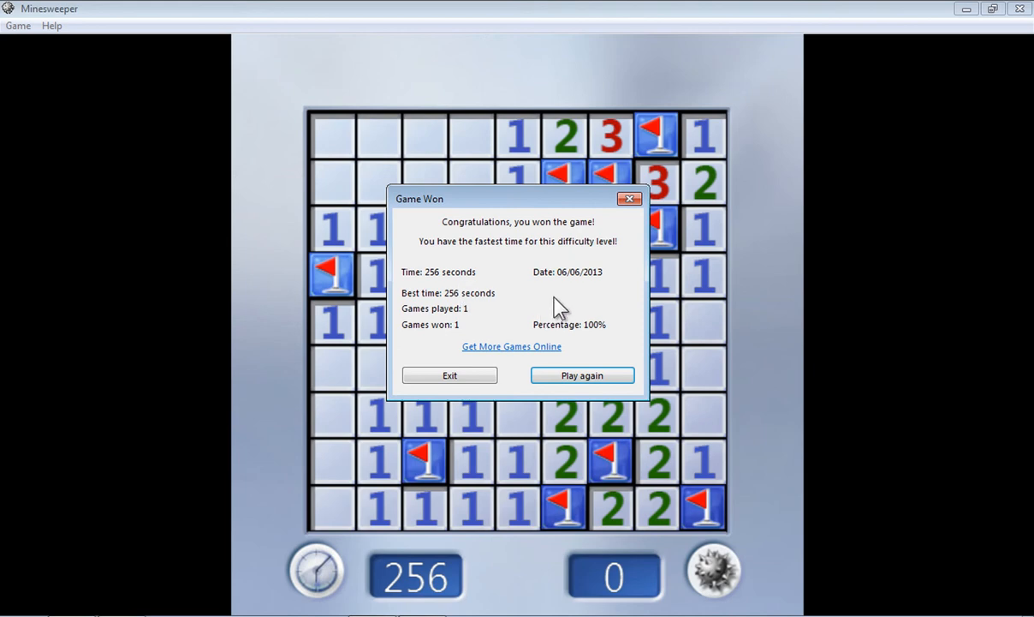
mouse_move(488, 187)
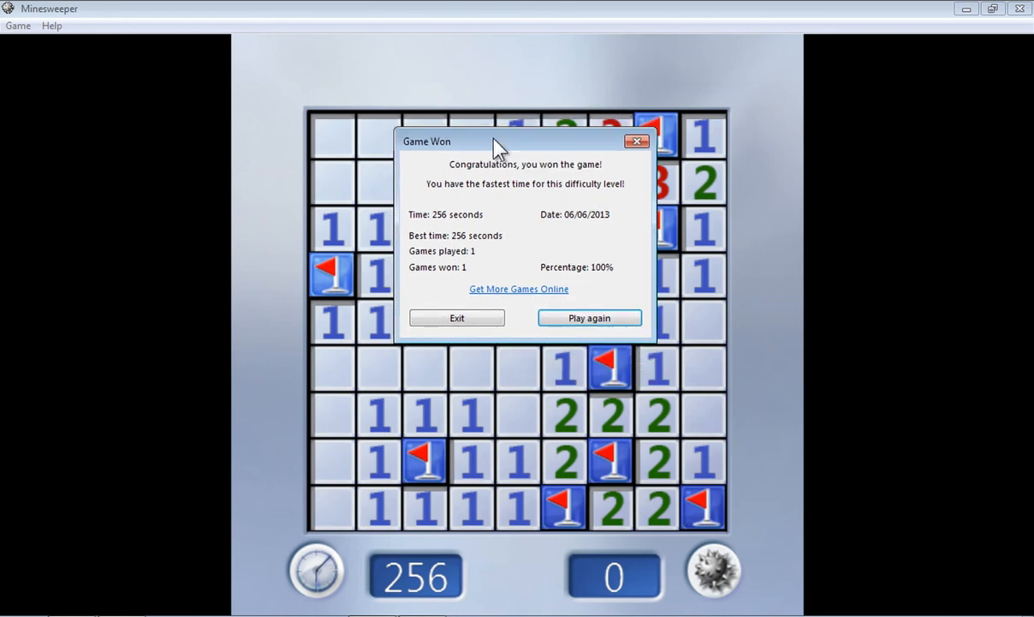
mouse_move(484, 261)
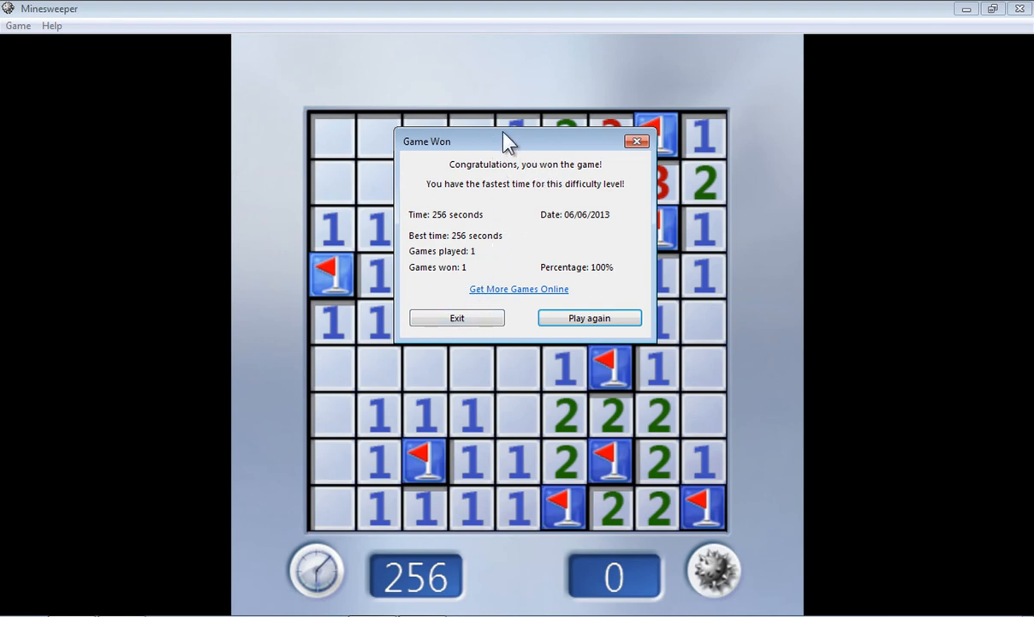
mouse_move(527, 231)
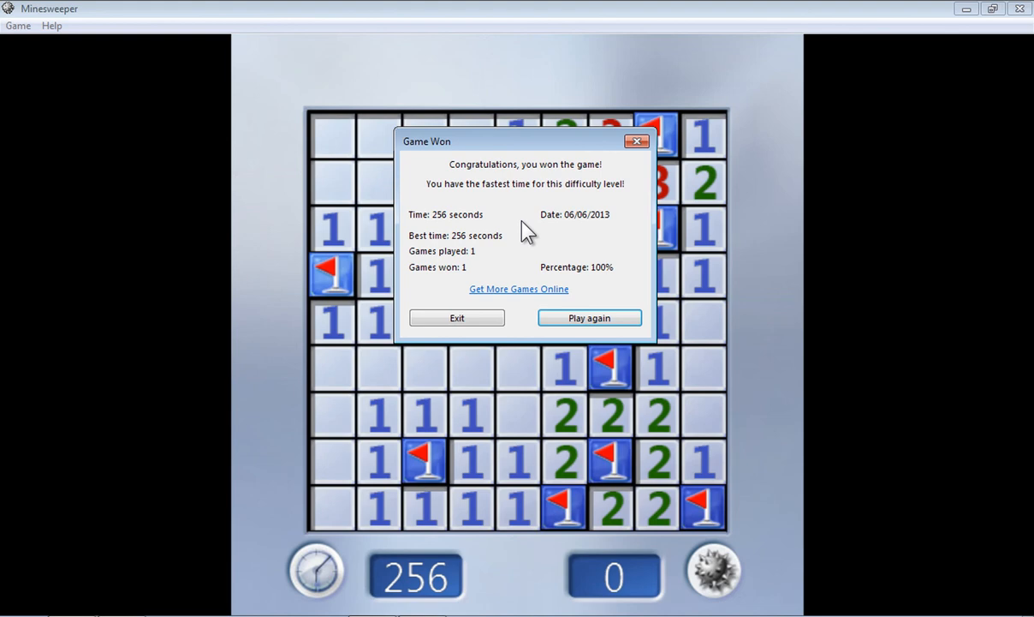
mouse_move(575, 424)
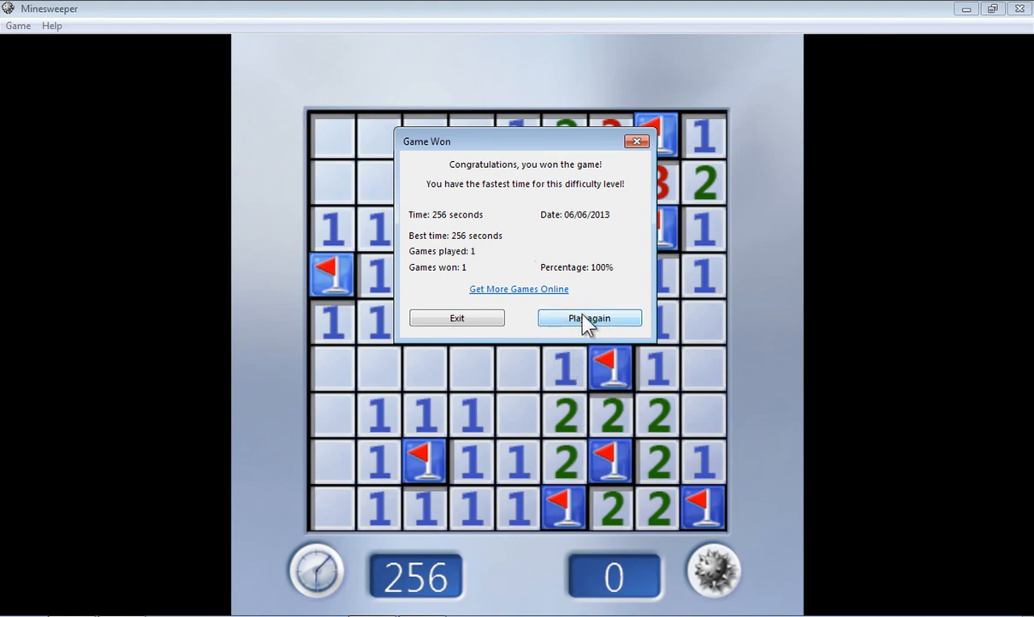
mouse_move(457, 324)
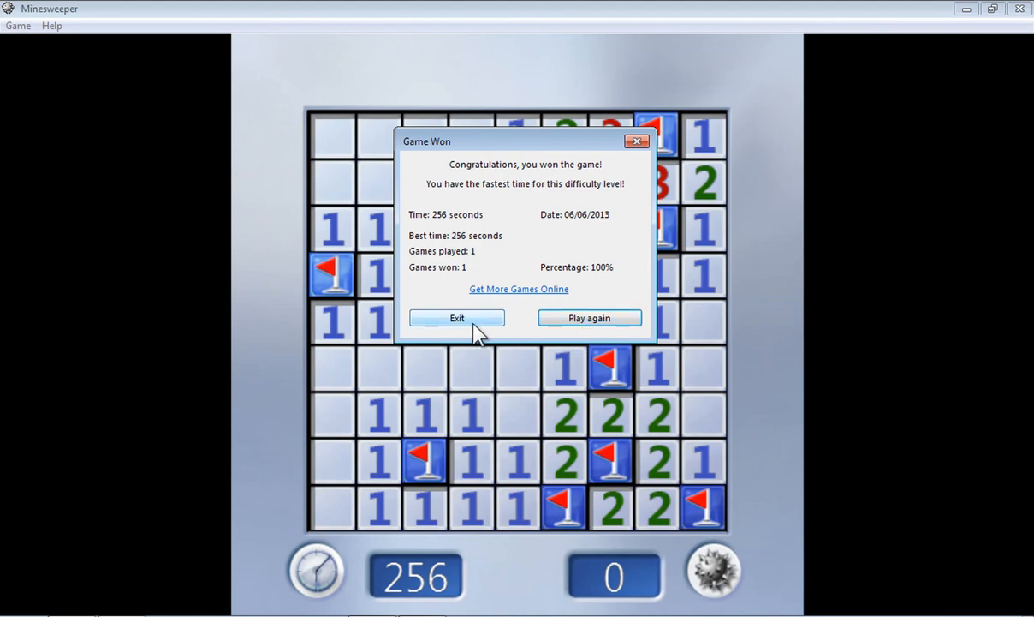
Exit Minesweeper from the Game Won dialog.
left_click(456, 318)
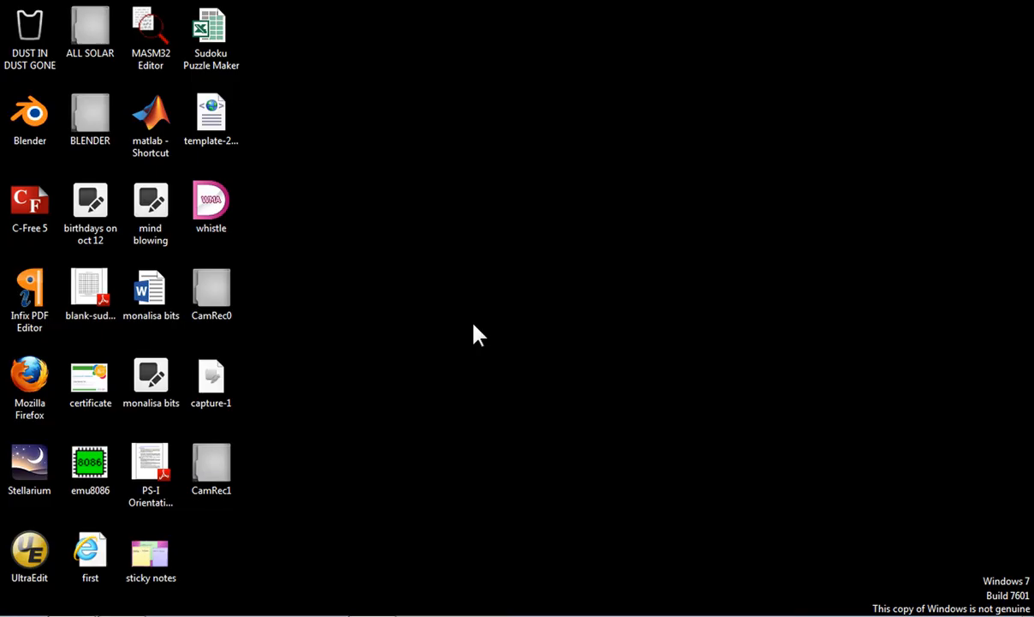